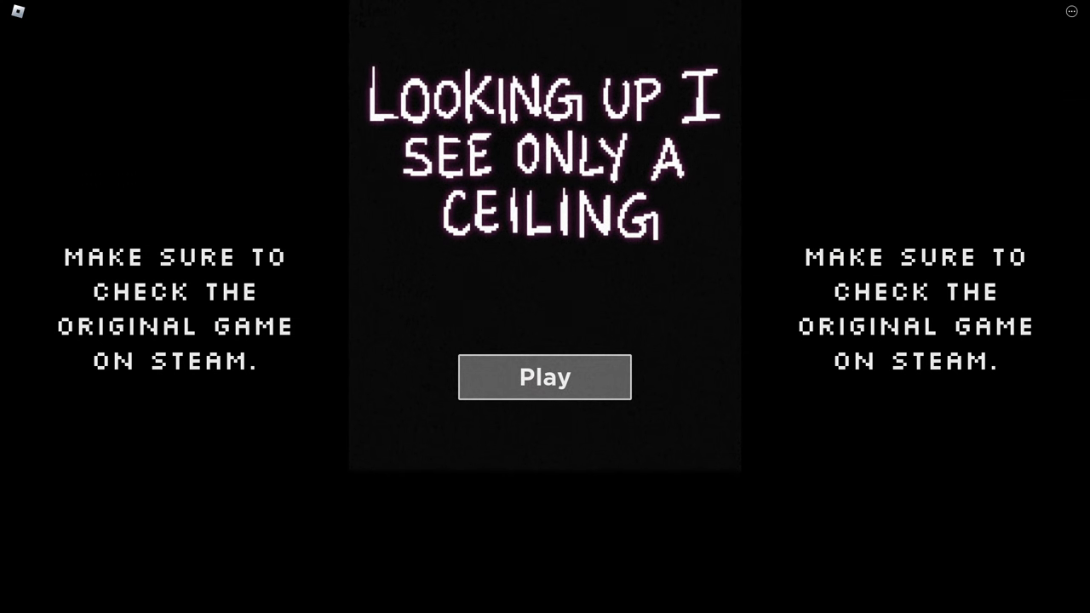
Start the game and examine the bedroom wall painting and the desk items
left_click(545, 378)
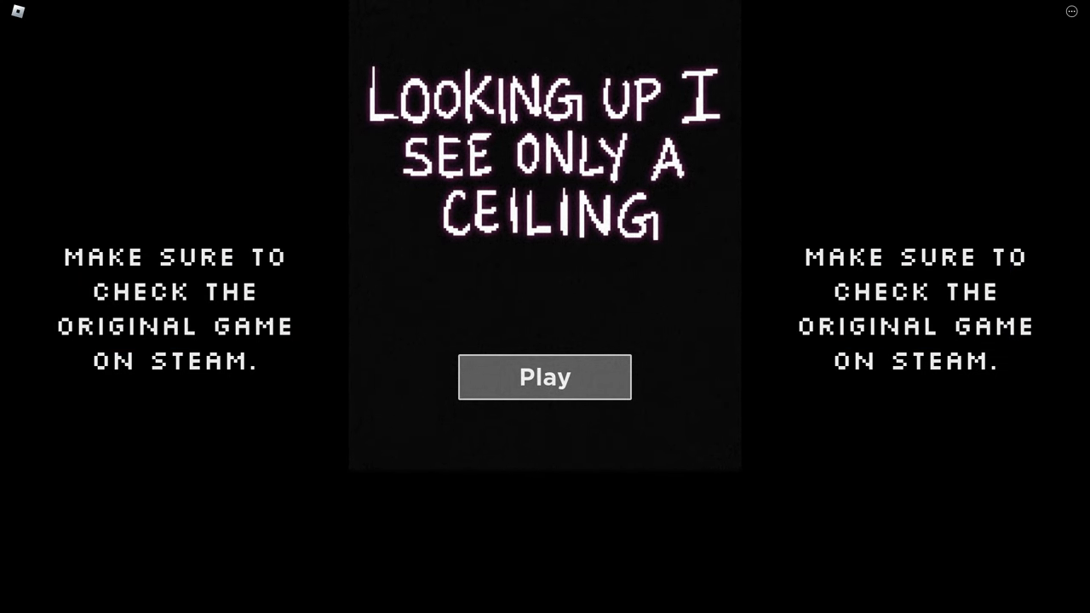
left_click(545, 378)
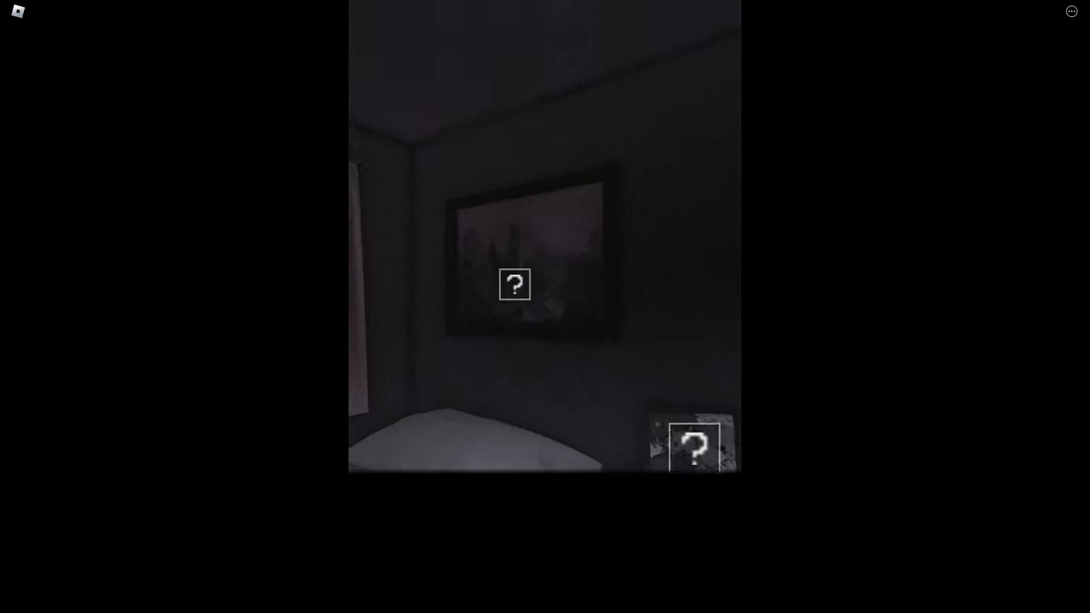
left_click(514, 285)
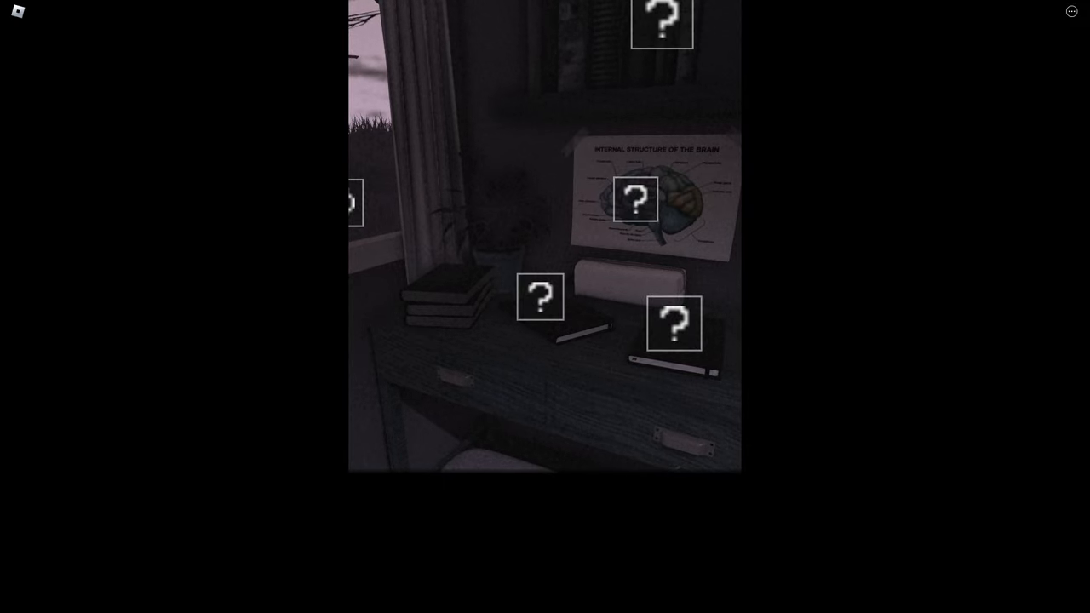
left_click(633, 201)
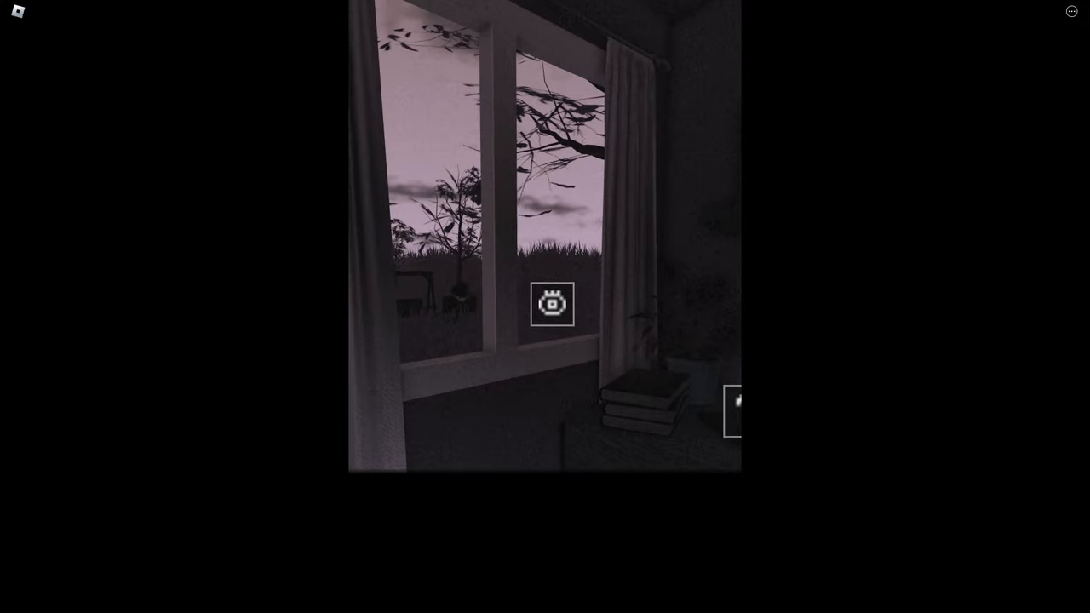
Look out the bedroom window to learn the rain has stopped
left_click(552, 303)
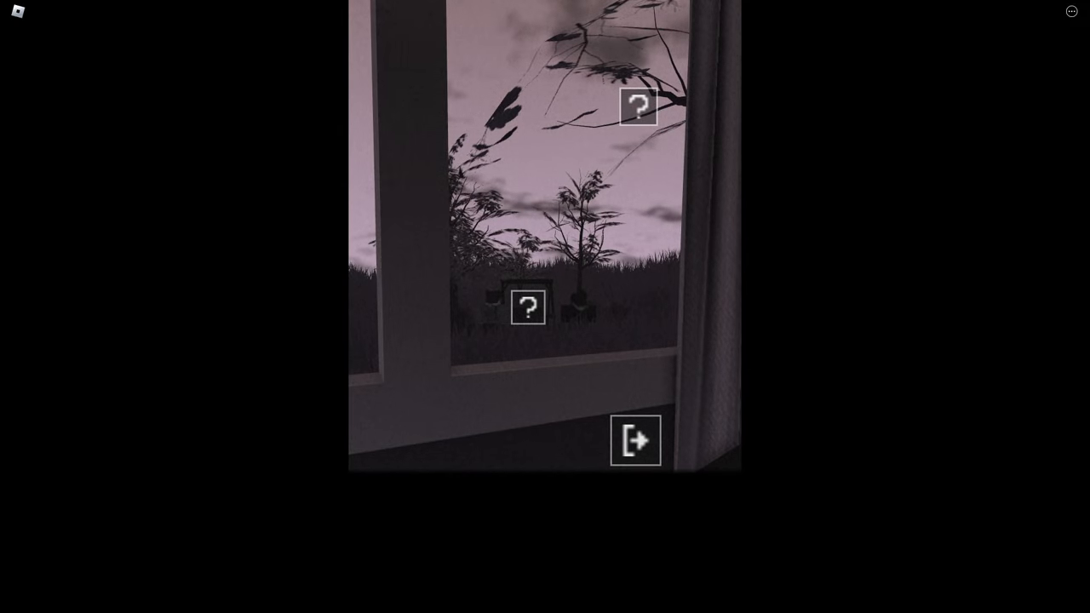
left_click(637, 107)
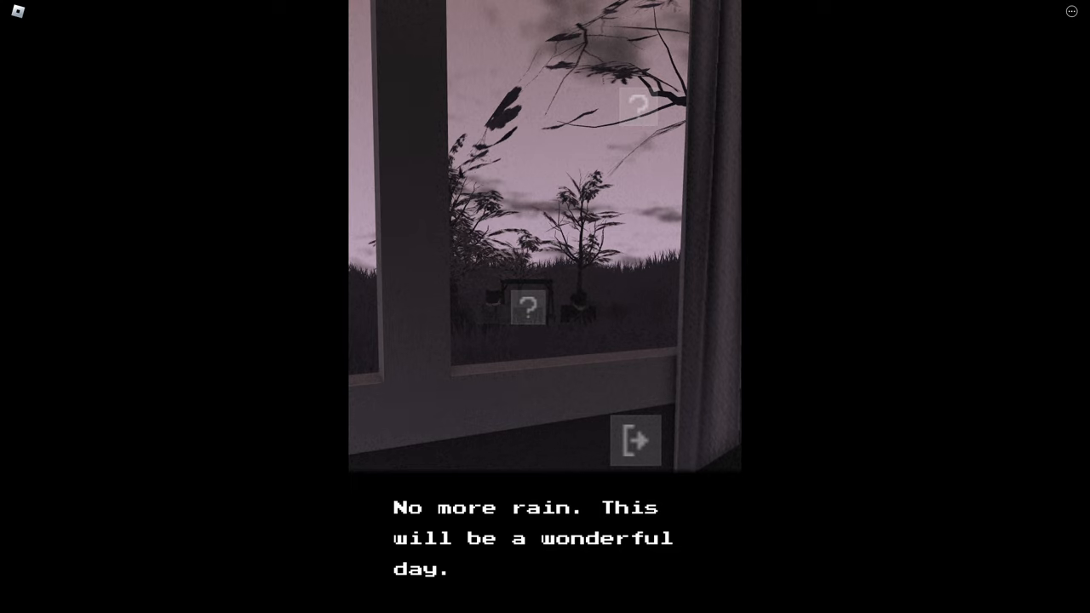
Step away from the window and examine the potted plant on the side table
left_click(526, 307)
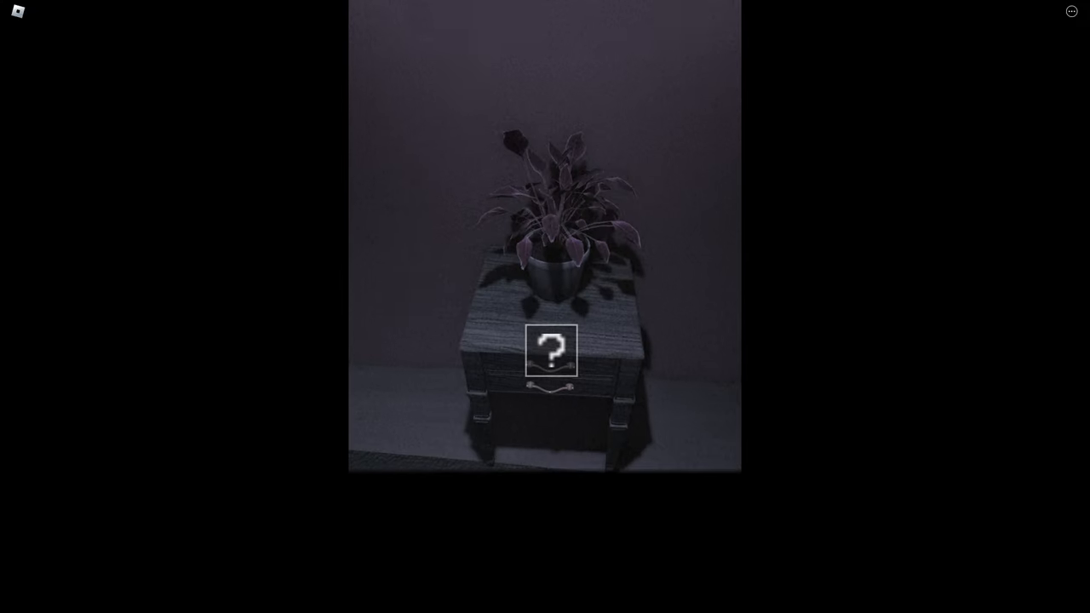
left_click(552, 351)
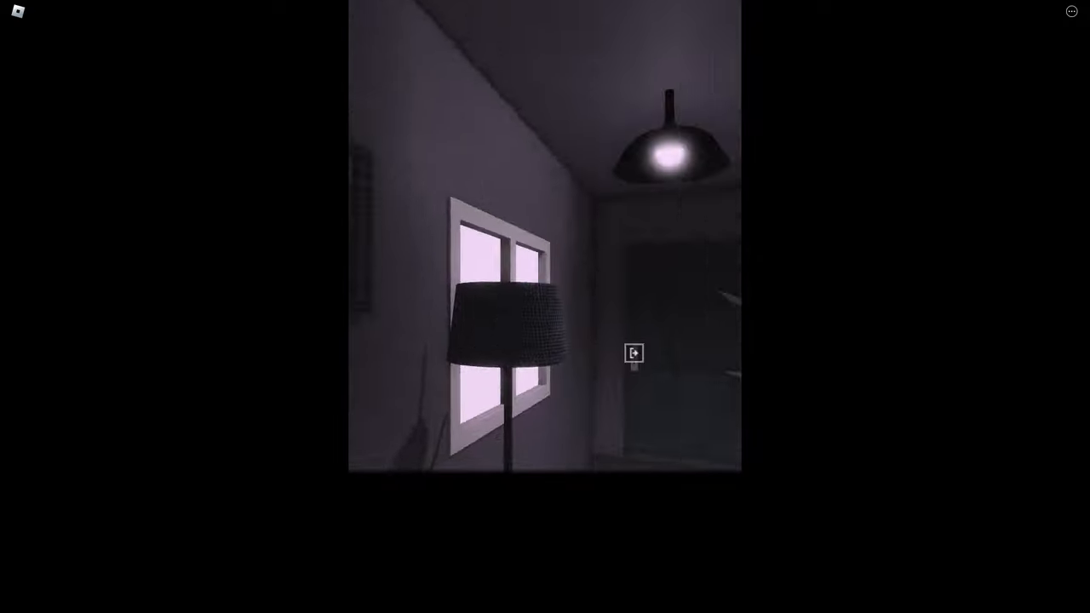
Look out the hallway window at the waving neighbour, read the thoughts, and return to the hallway
left_click(634, 353)
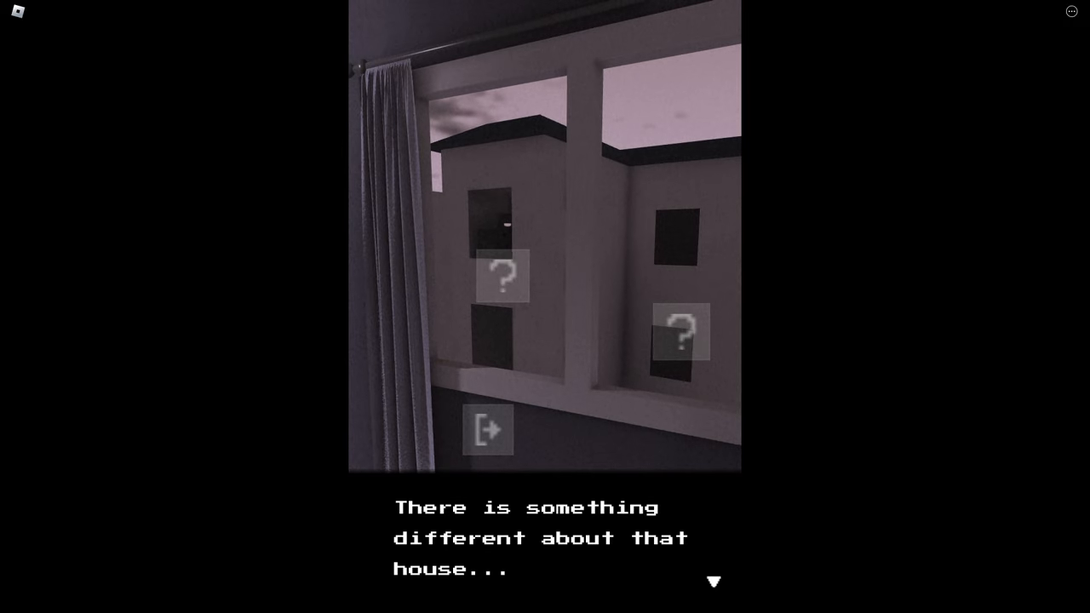
left_click(712, 582)
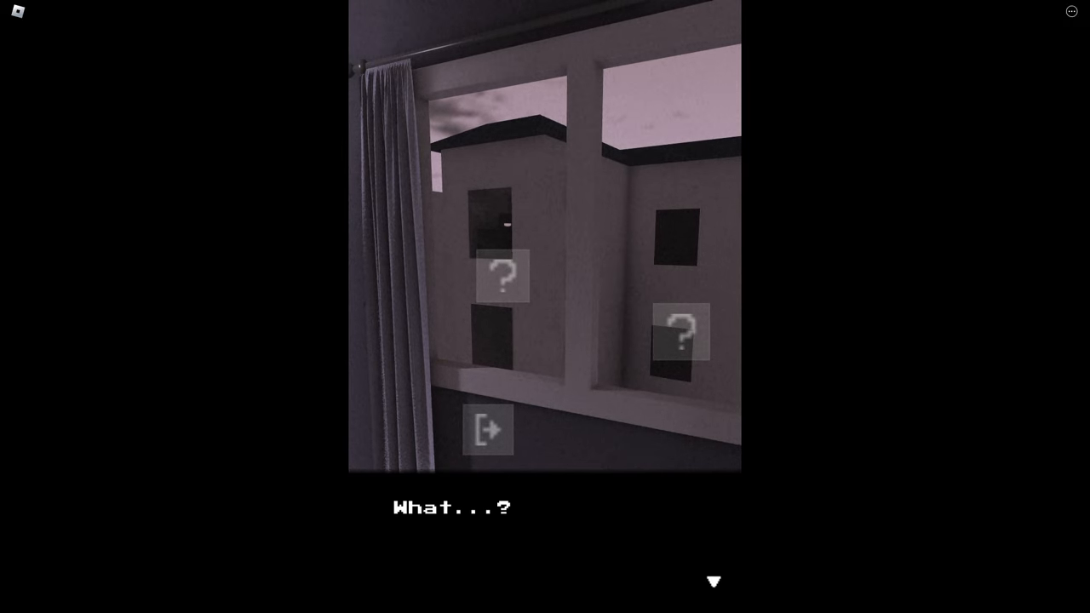
left_click(712, 581)
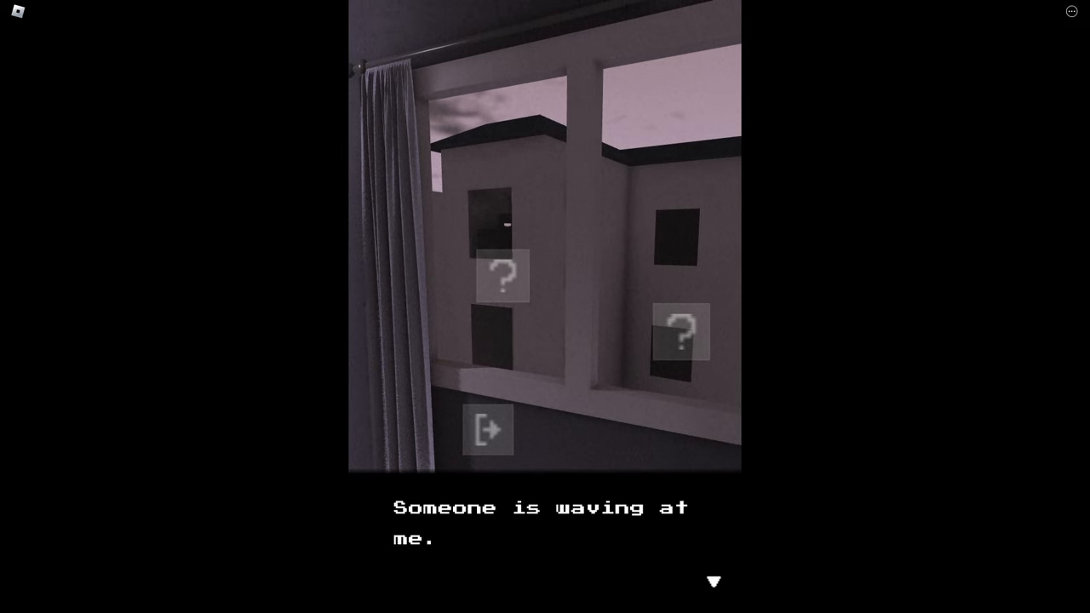
left_click(714, 583)
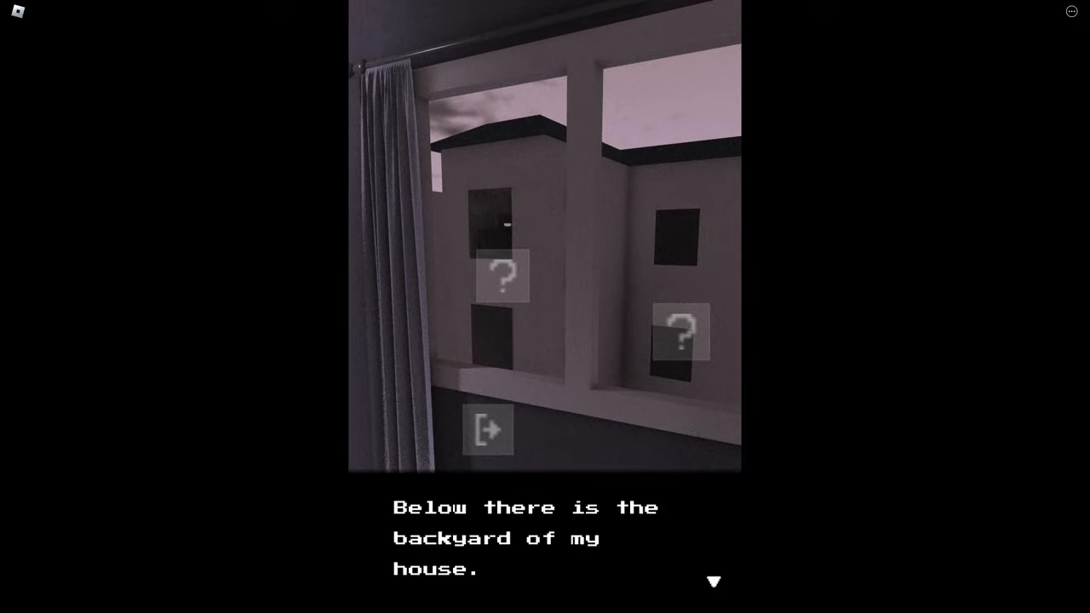
left_click(487, 430)
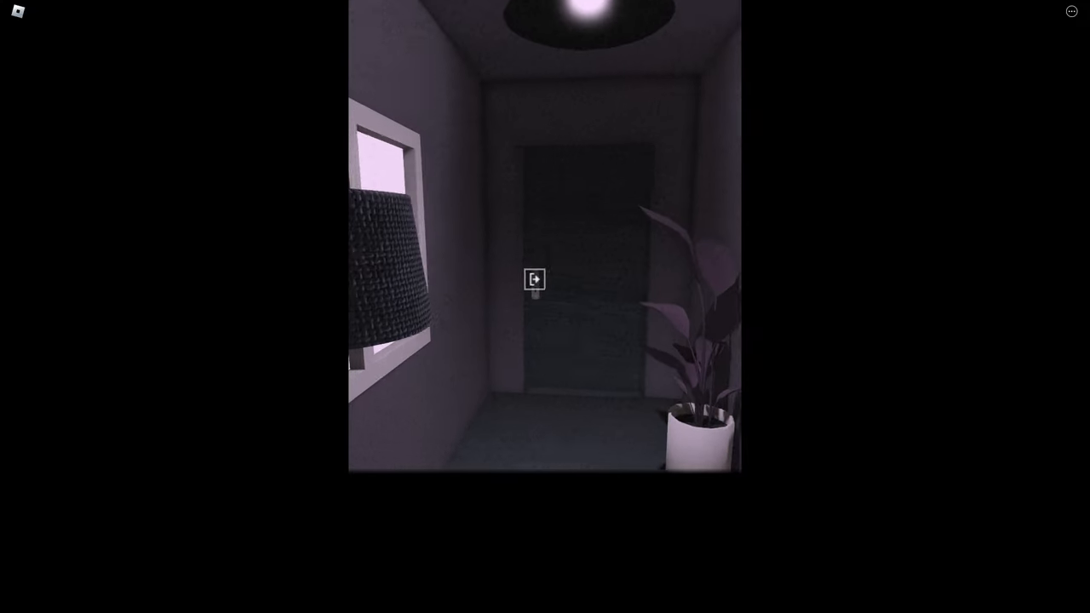
Enter the kitchen, take food from the fridge, and have breakfast at the table
left_click(535, 279)
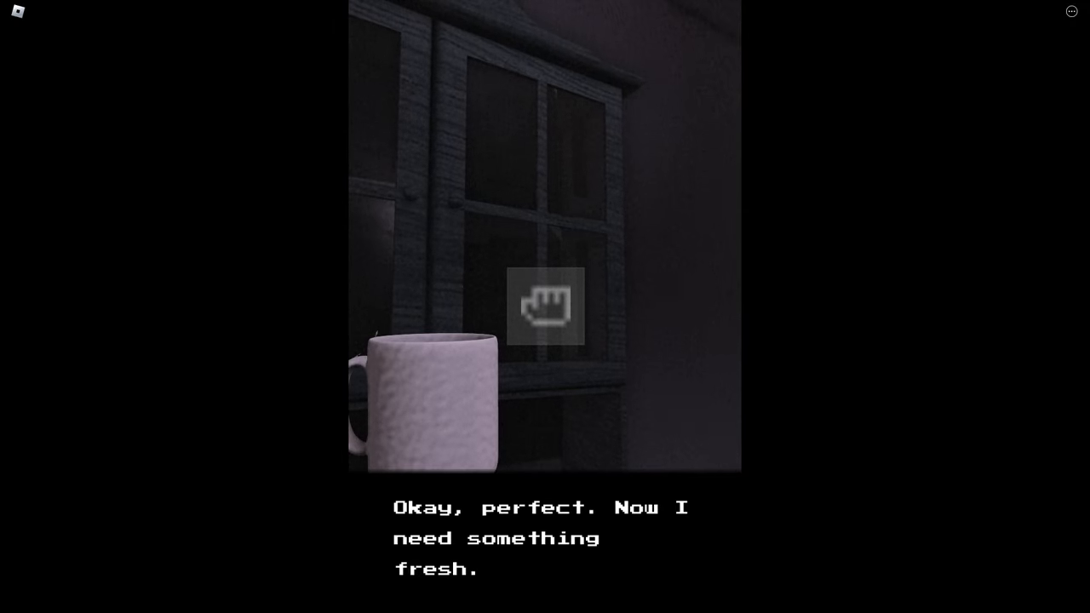
left_click(545, 307)
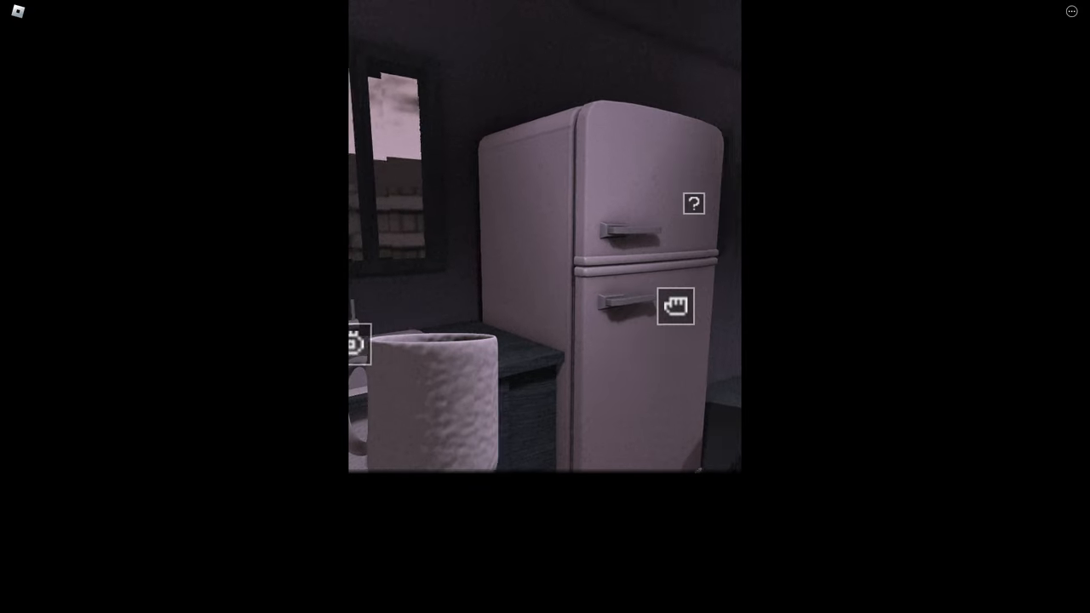
left_click(675, 307)
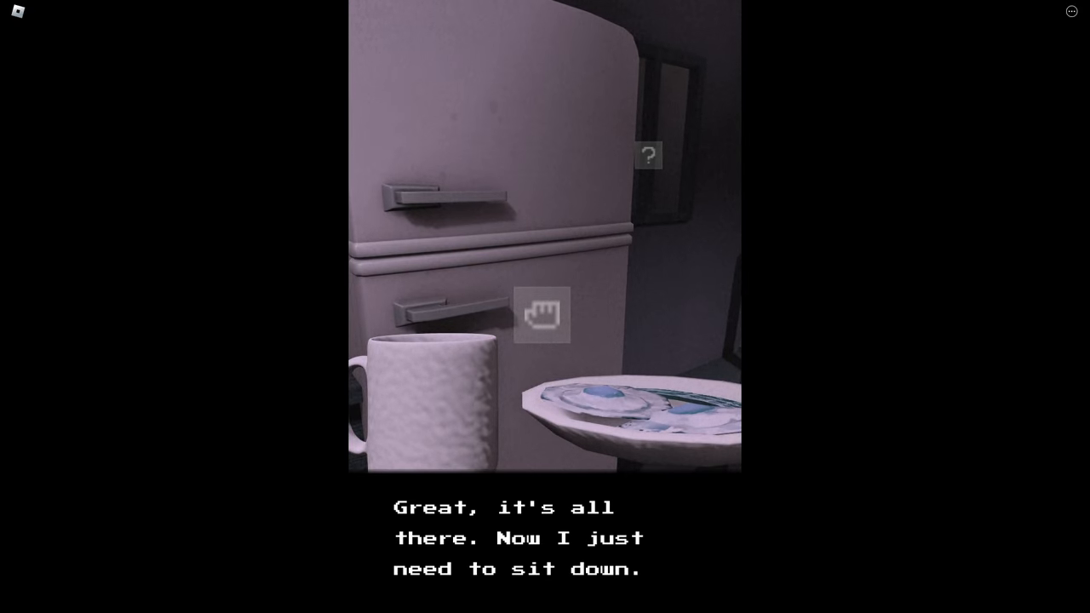
left_click(542, 315)
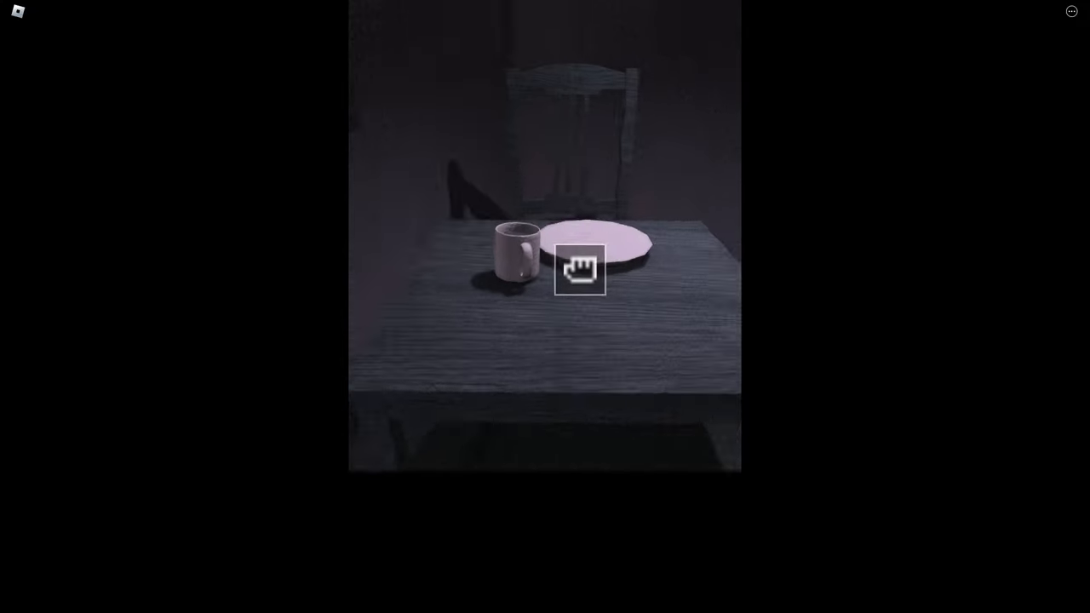
left_click(580, 269)
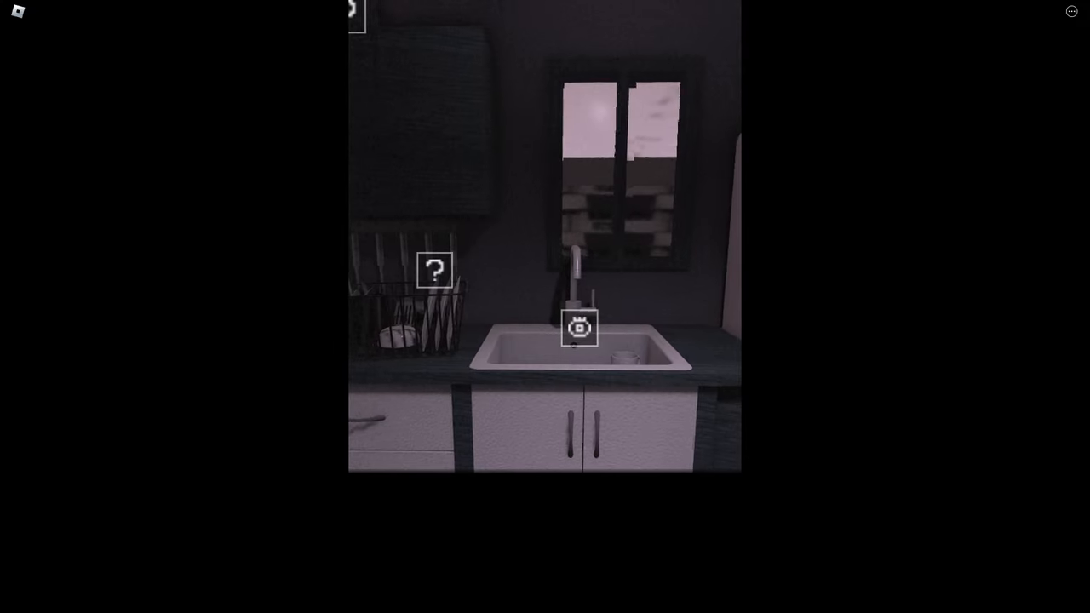
Zoom in on the kitchen sink, examine the dirty dishes and decide to wash them
left_click(579, 327)
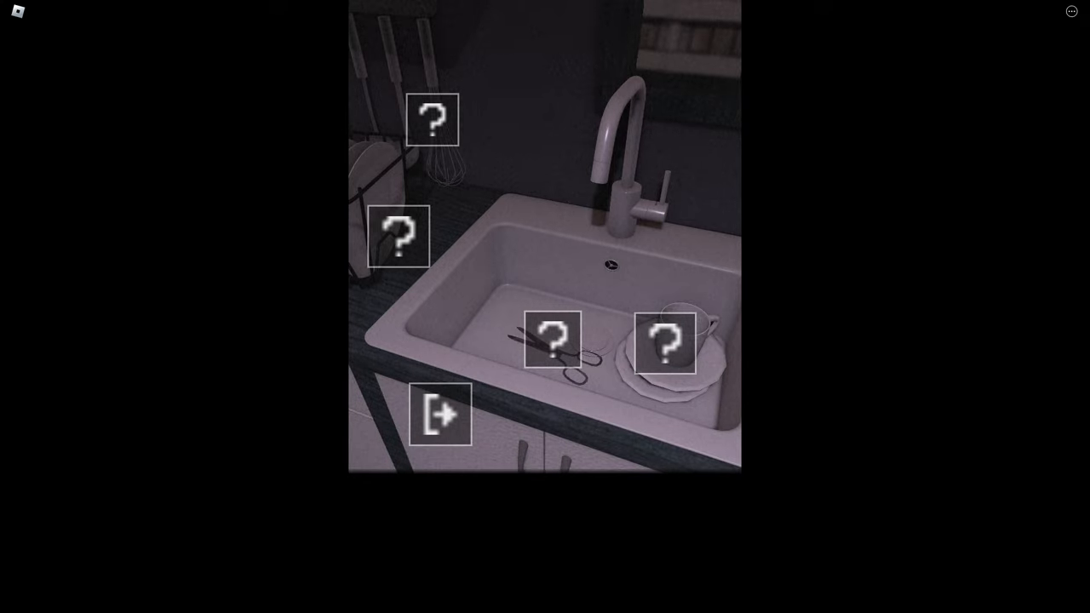
left_click(666, 344)
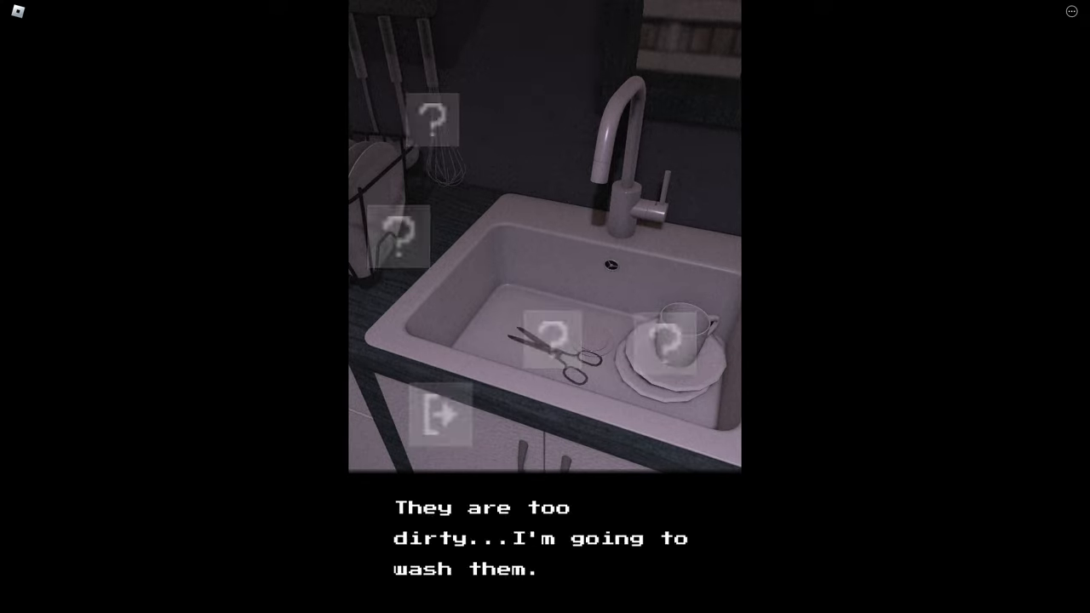
left_click(552, 353)
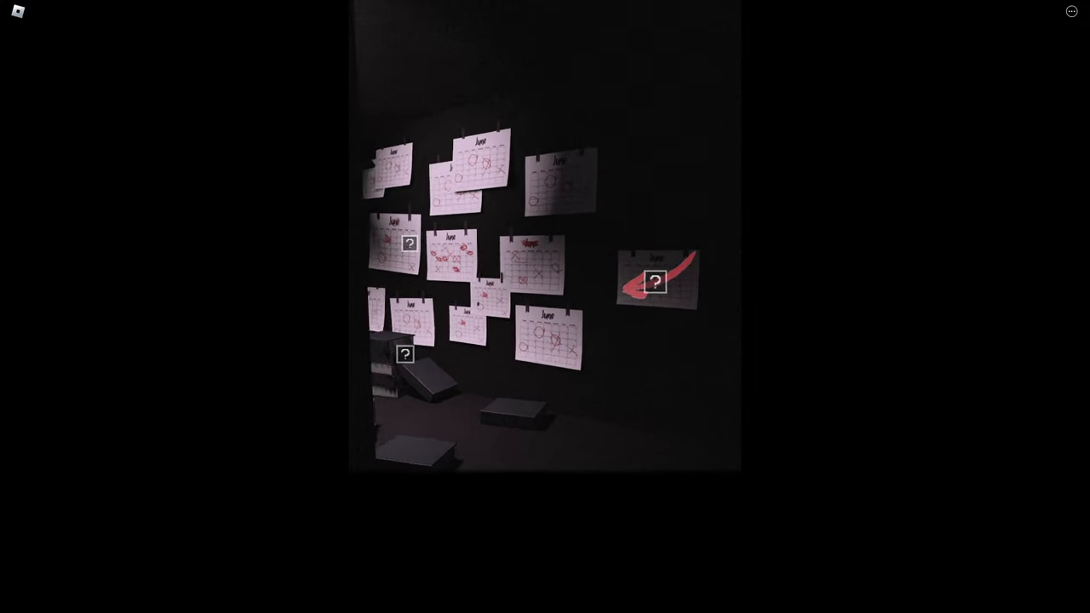
Examine the calendar wall and read the remarks about the dates marked in red
left_click(654, 283)
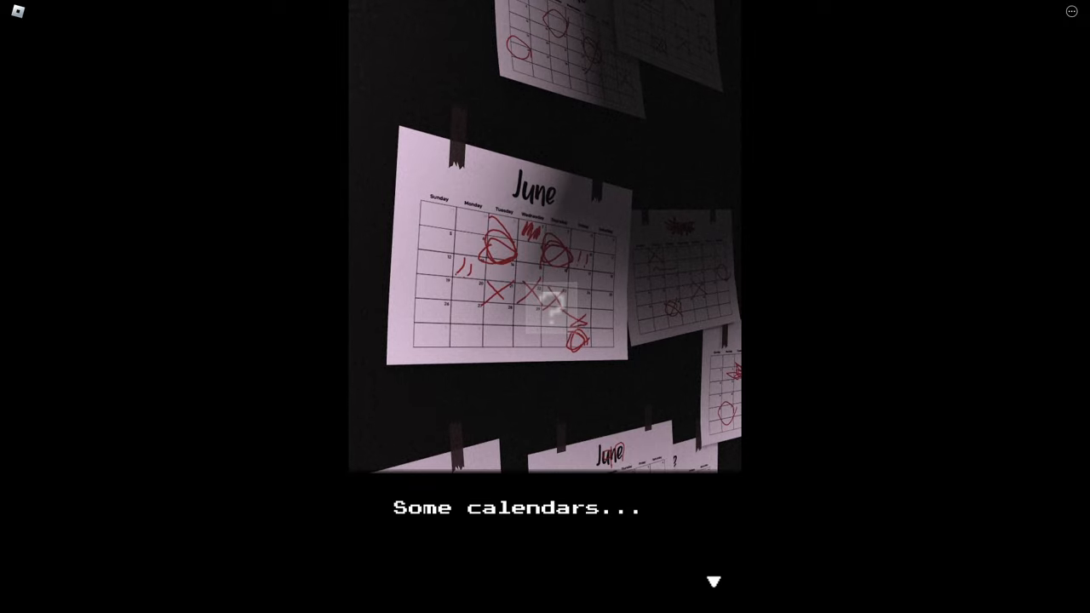
left_click(713, 582)
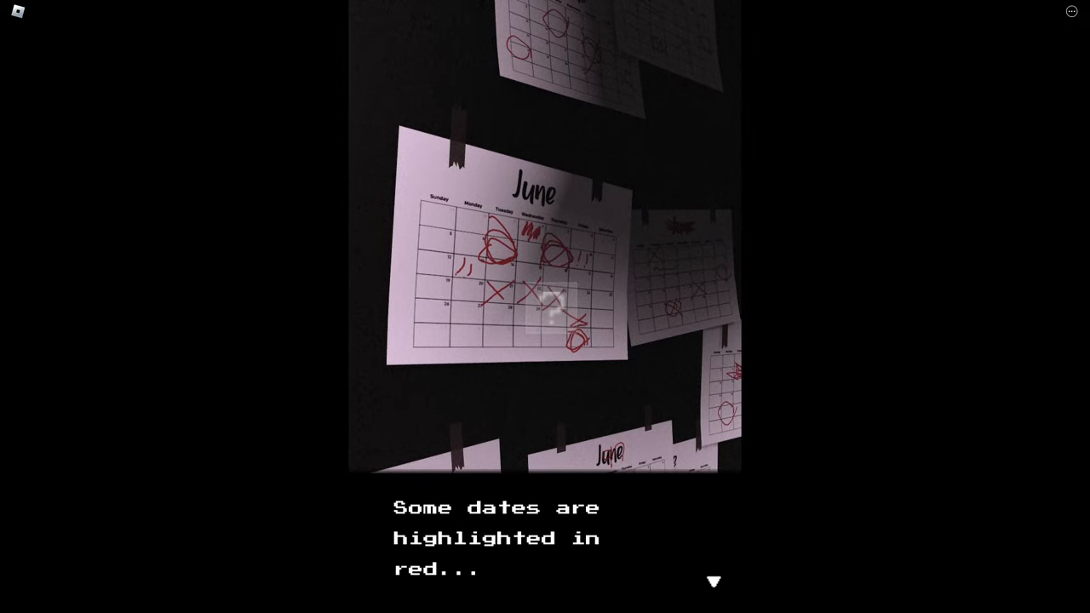
left_click(713, 582)
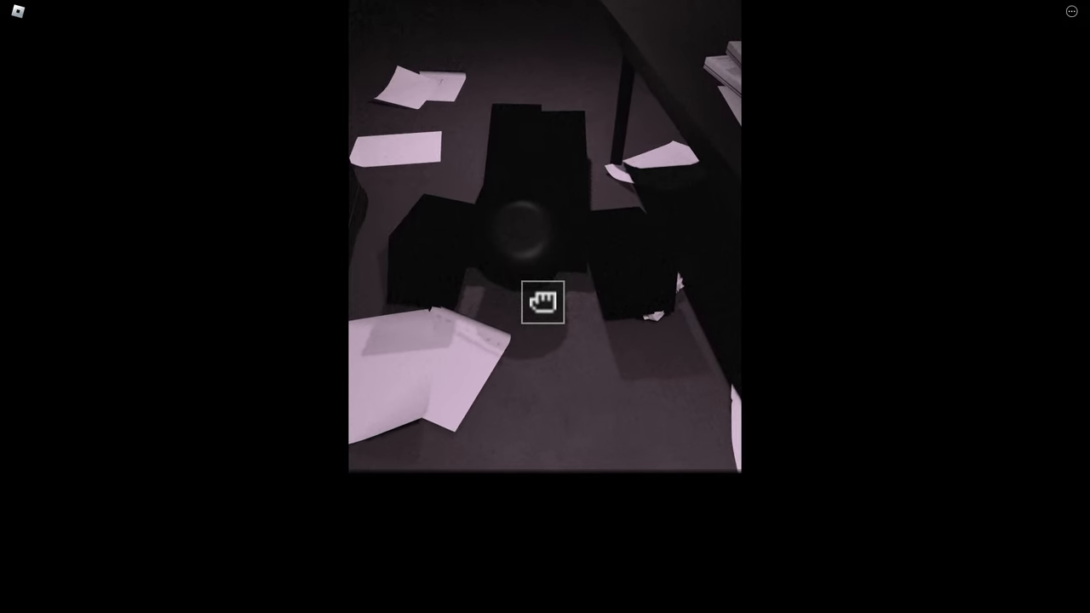
Pick up the fallen July calendar, return it to the character and finish their deadlines conversation
left_click(542, 303)
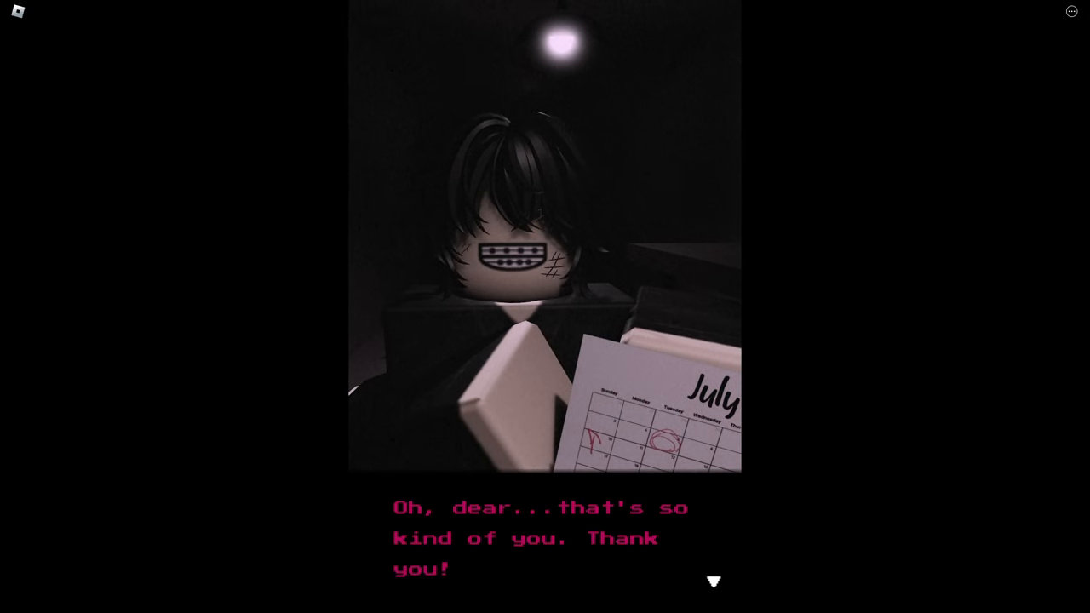
left_click(712, 582)
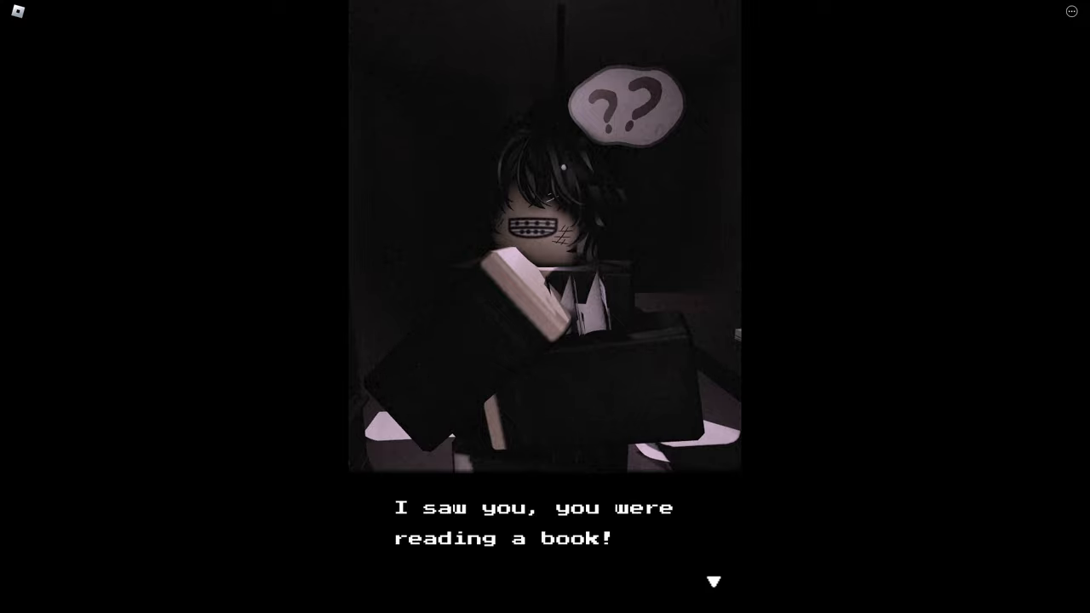
left_click(713, 583)
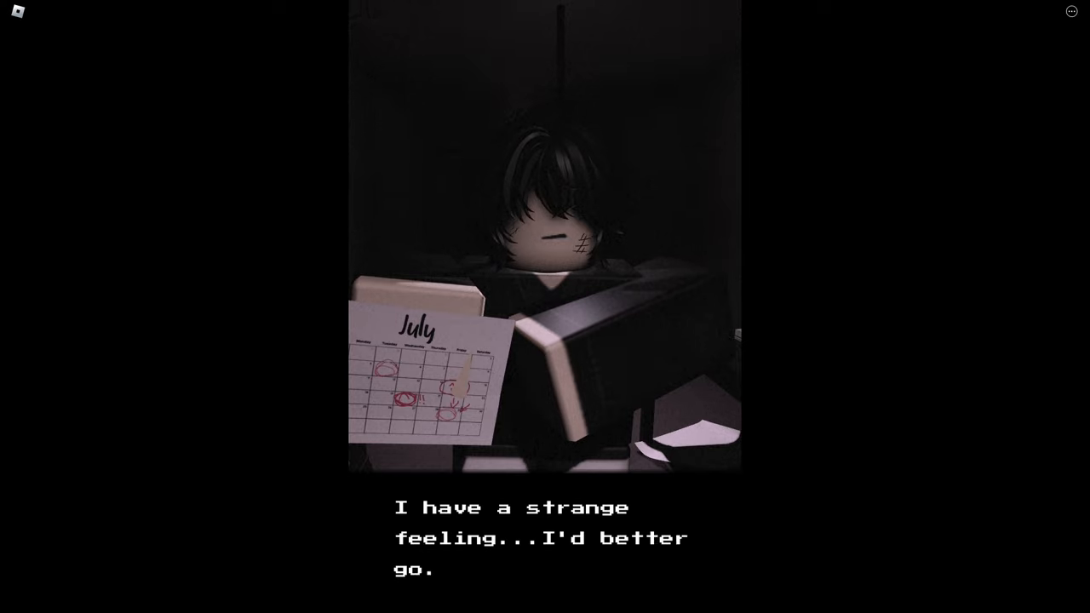
left_click(545, 536)
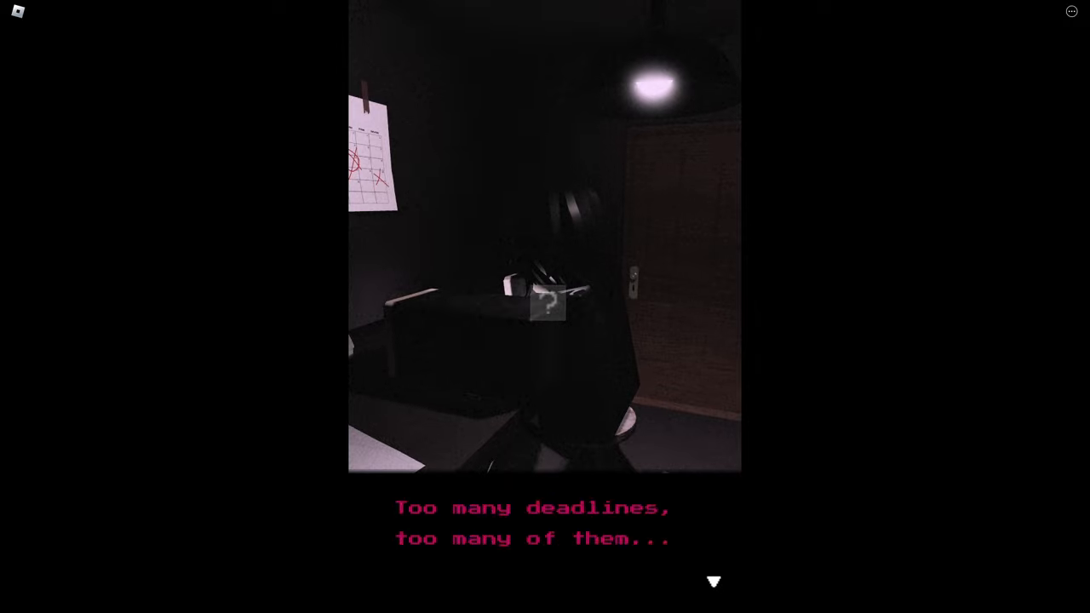
left_click(714, 582)
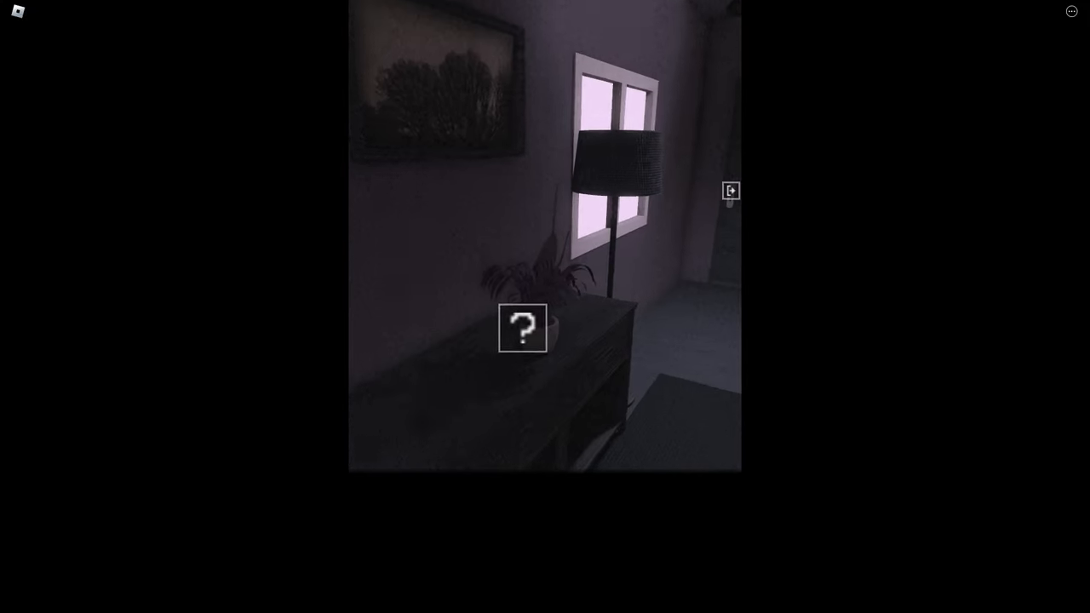
Check the plant side table, refuse the attic hatch with the heavy-head remark, and examine the study desk
left_click(521, 327)
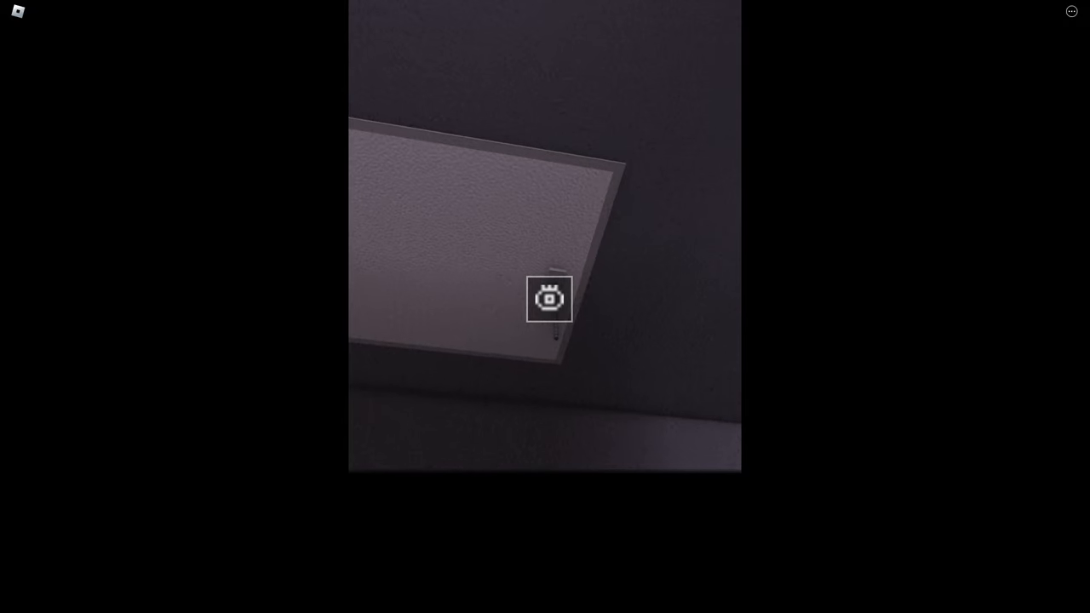
left_click(550, 300)
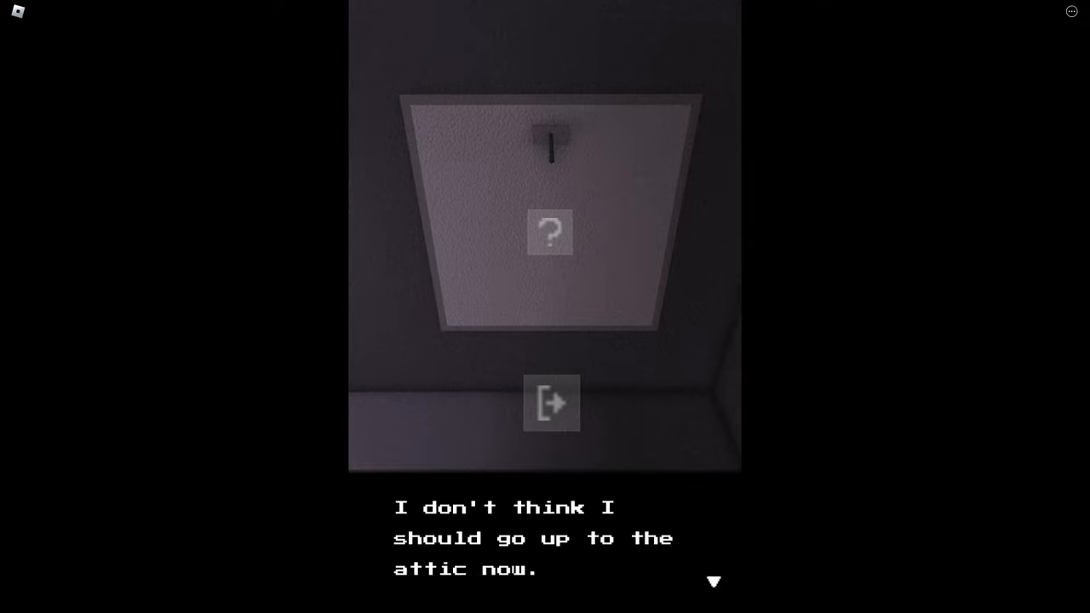
left_click(714, 581)
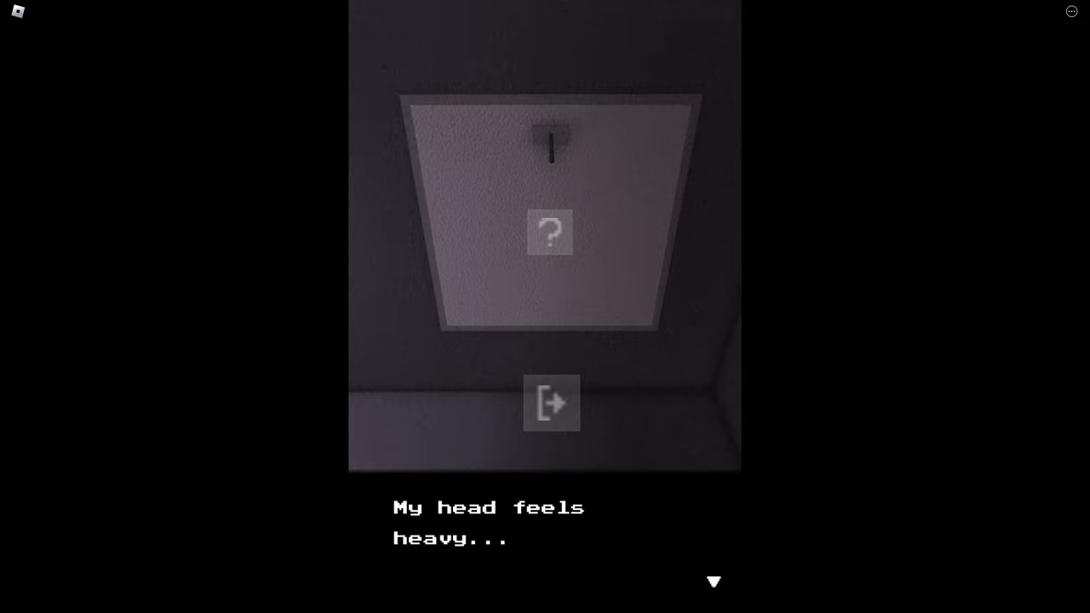
left_click(713, 582)
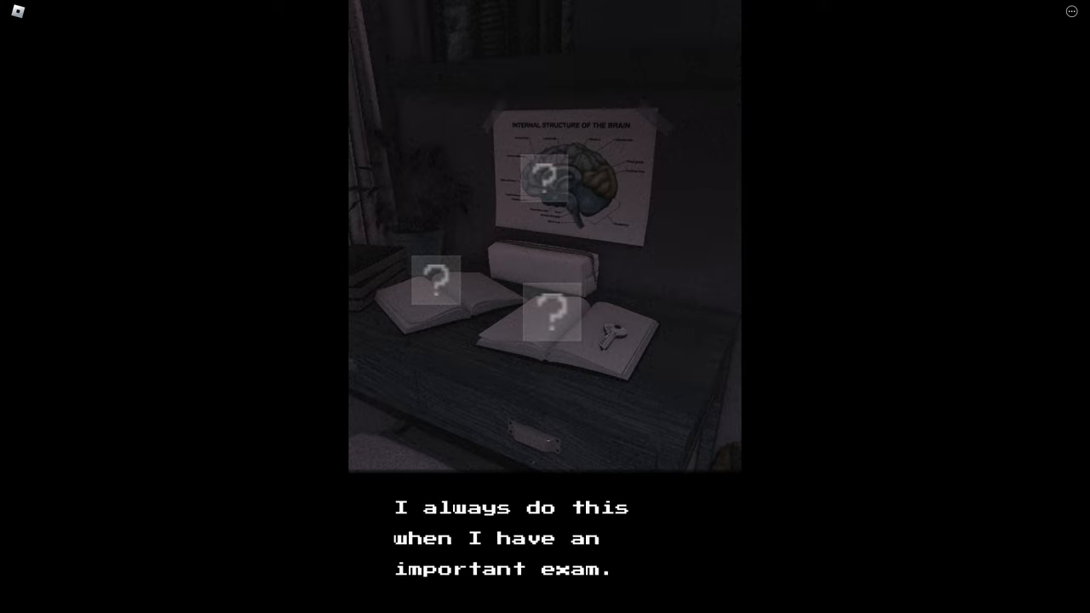
left_click(600, 333)
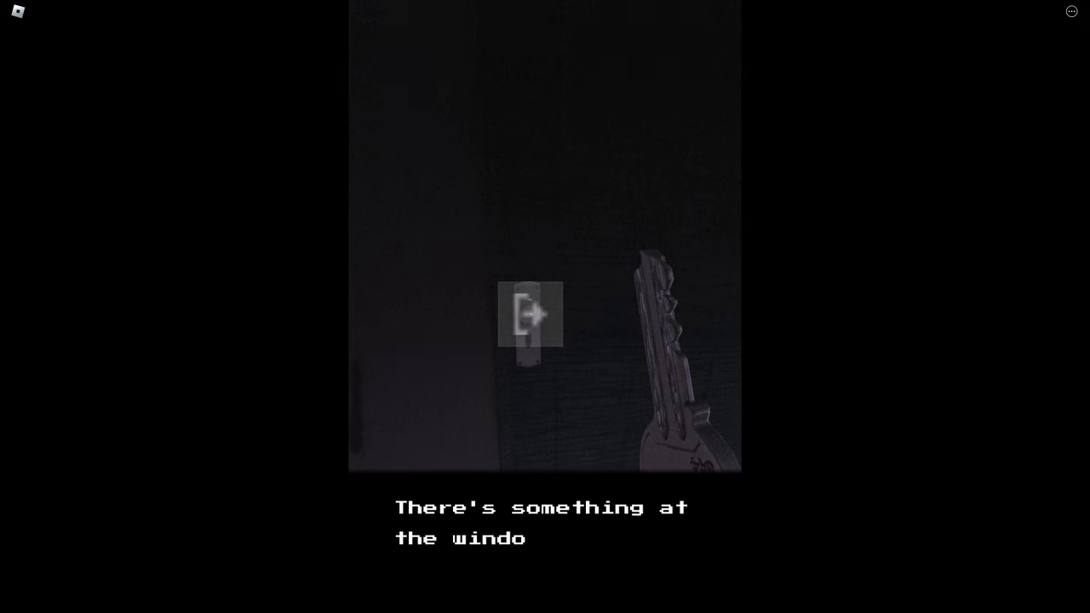
Get through the masked-figure window conversation about stress and deadlines until exploring resumes
left_click(531, 317)
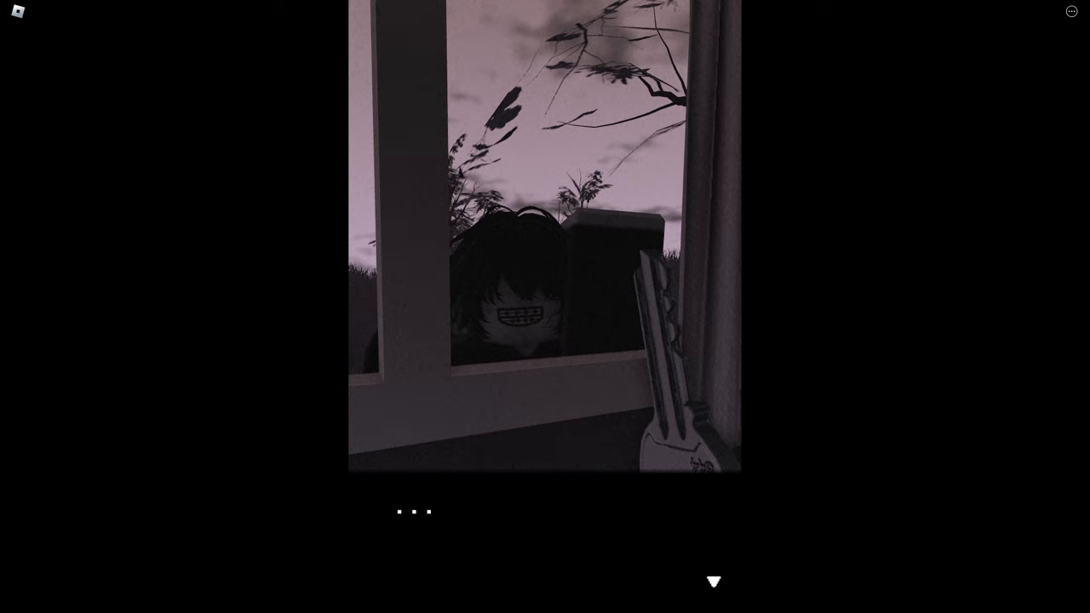
left_click(713, 582)
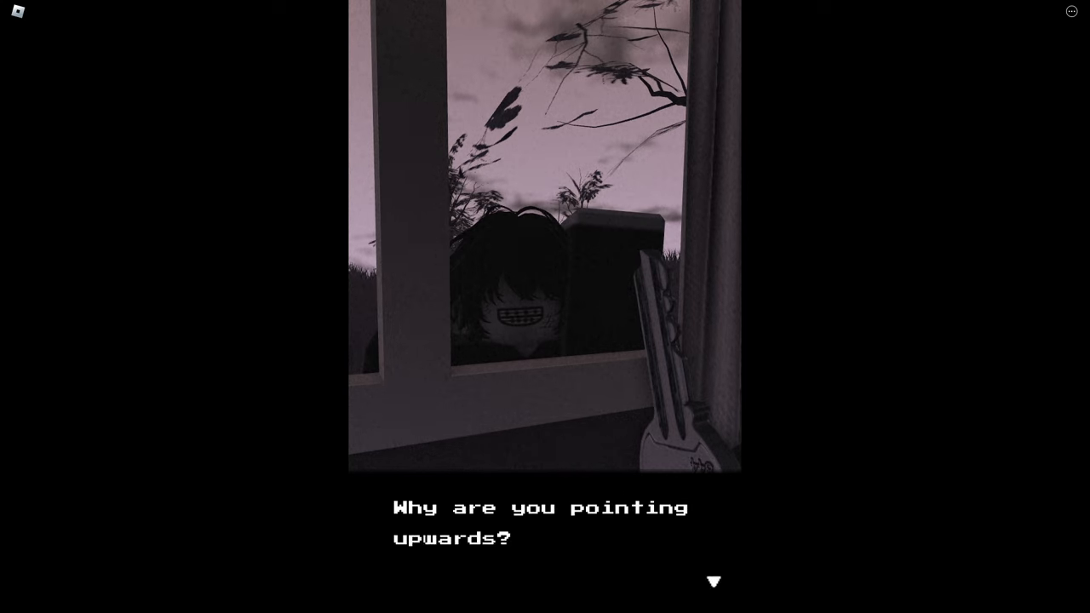
left_click(712, 581)
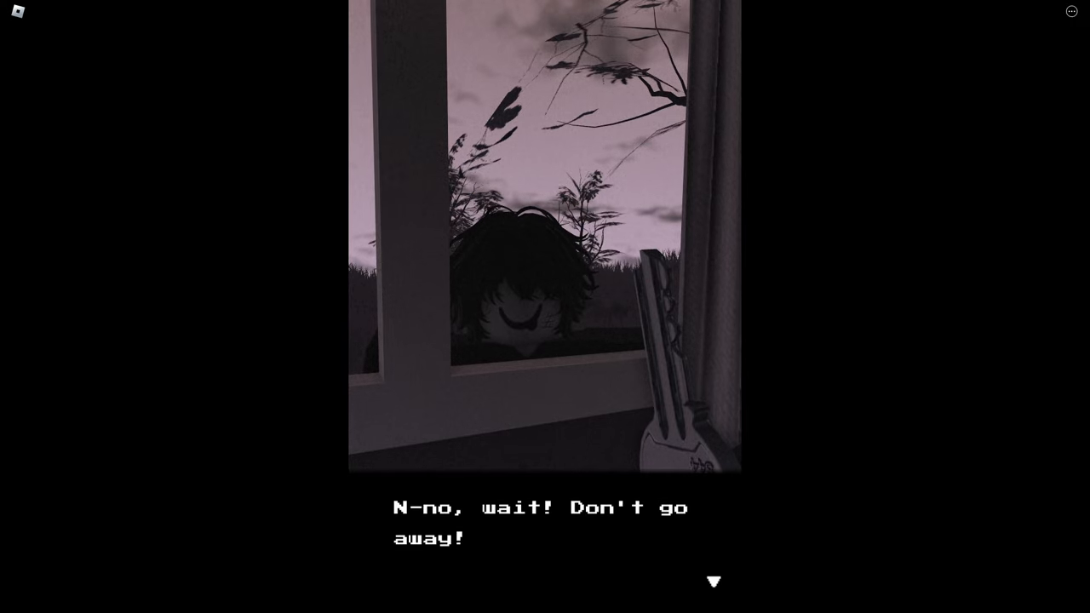
left_click(713, 582)
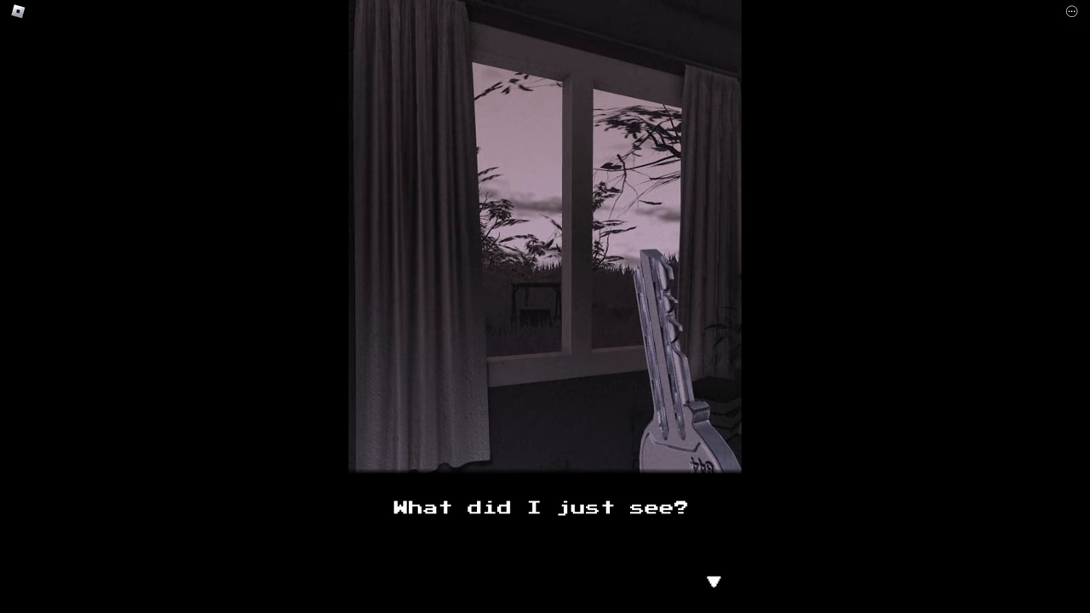
left_click(714, 582)
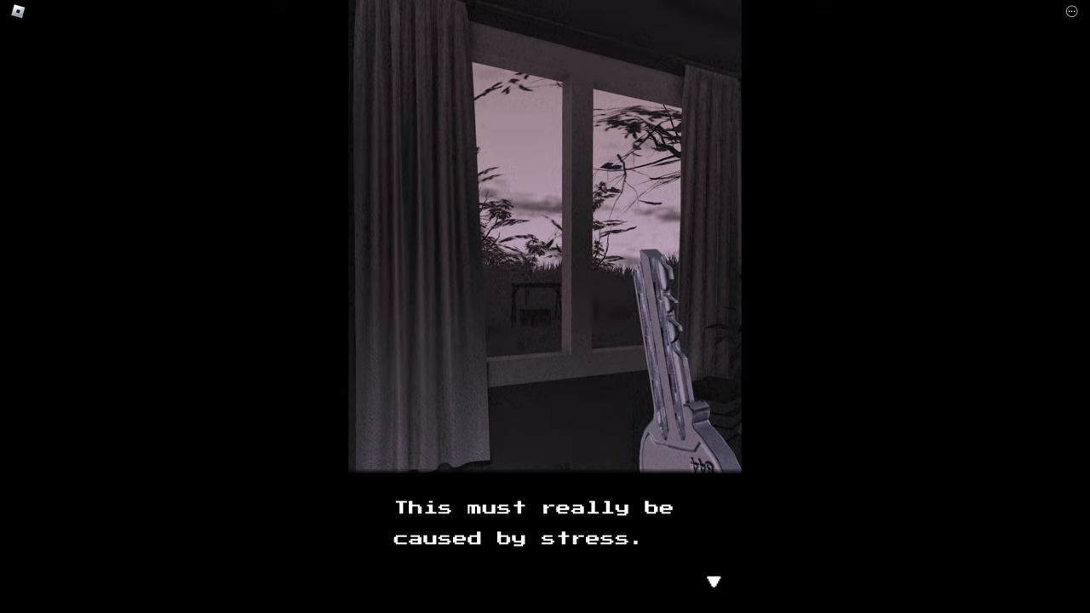
left_click(714, 583)
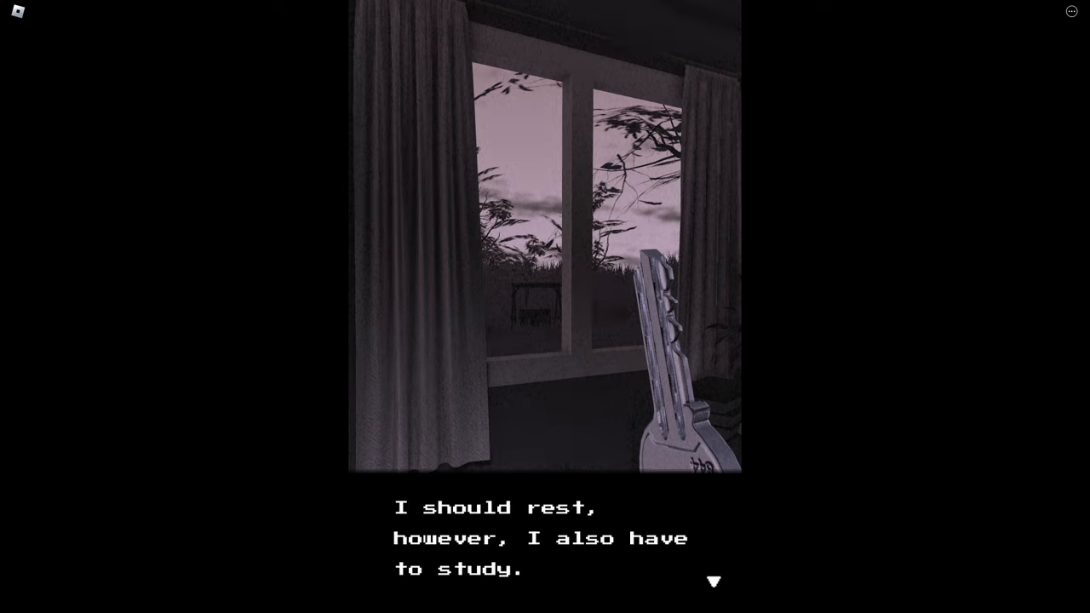
left_click(714, 581)
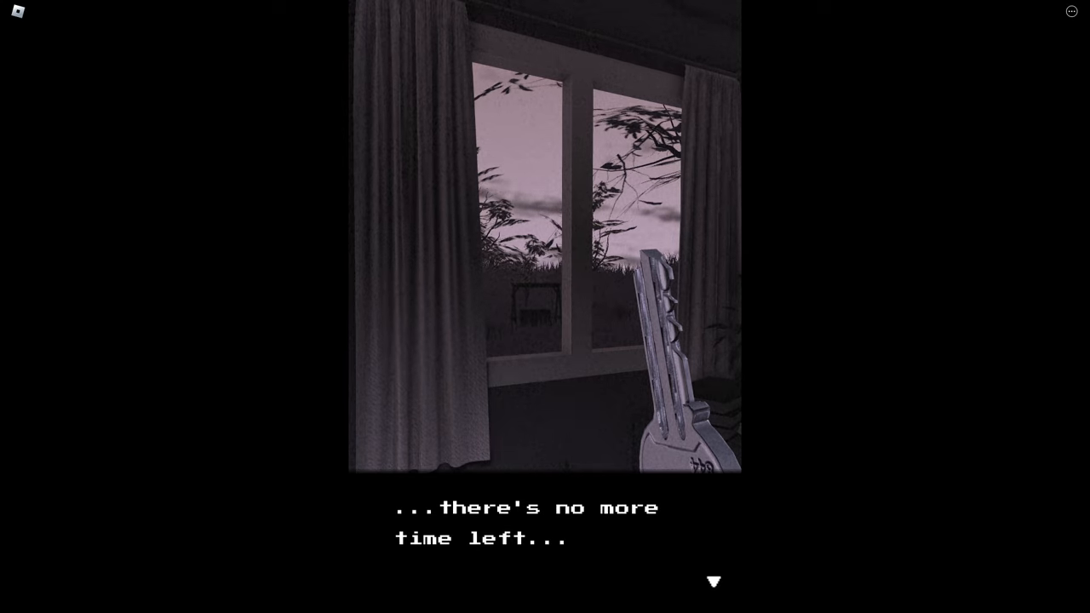
left_click(713, 581)
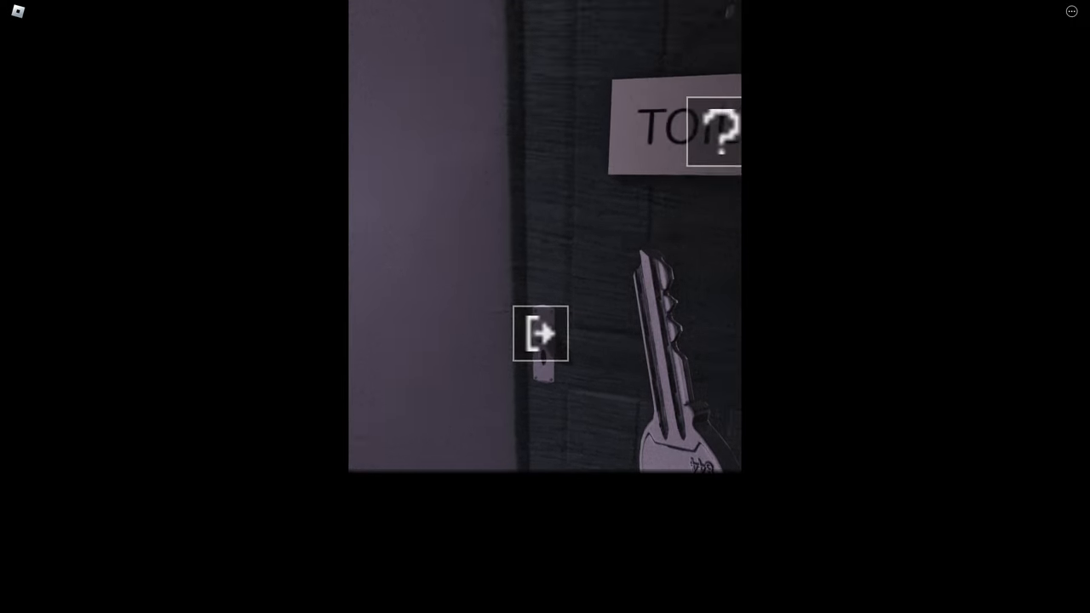
Unlock the bathroom door with the key and step inside to the sink and mirror
left_click(542, 333)
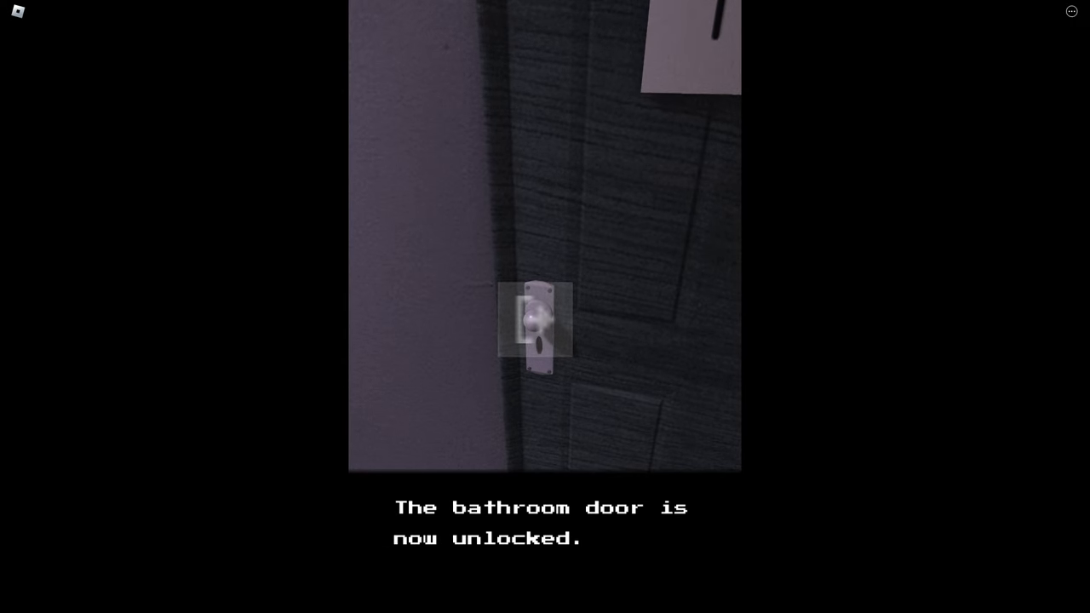
left_click(537, 327)
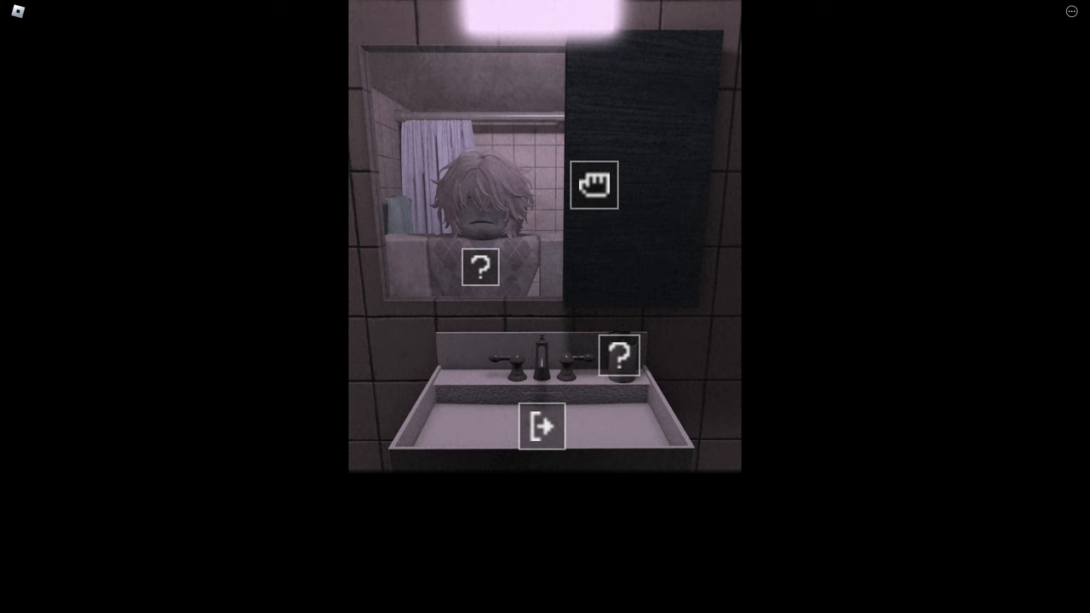
Open the mirror cabinet, read the toothpaste and inflammation remarks, then trigger the grabbing-hands scare
left_click(594, 184)
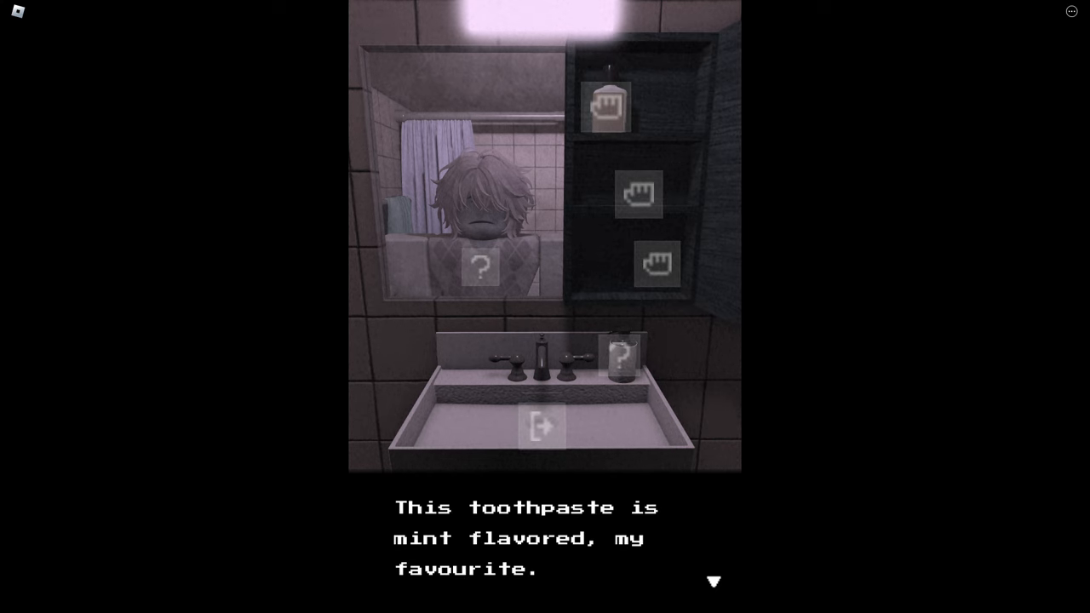
left_click(712, 582)
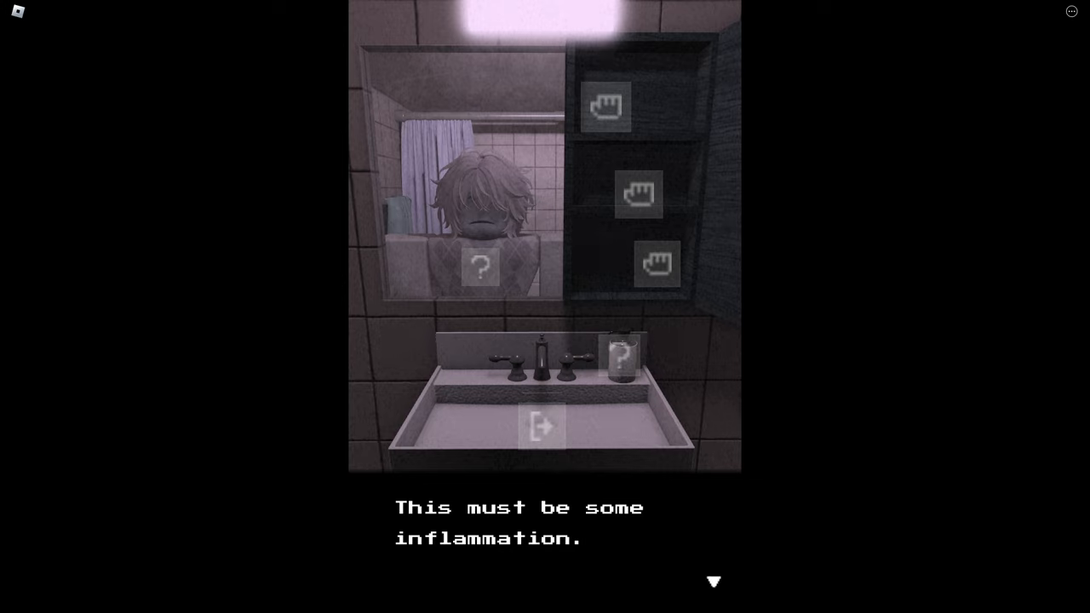
left_click(714, 582)
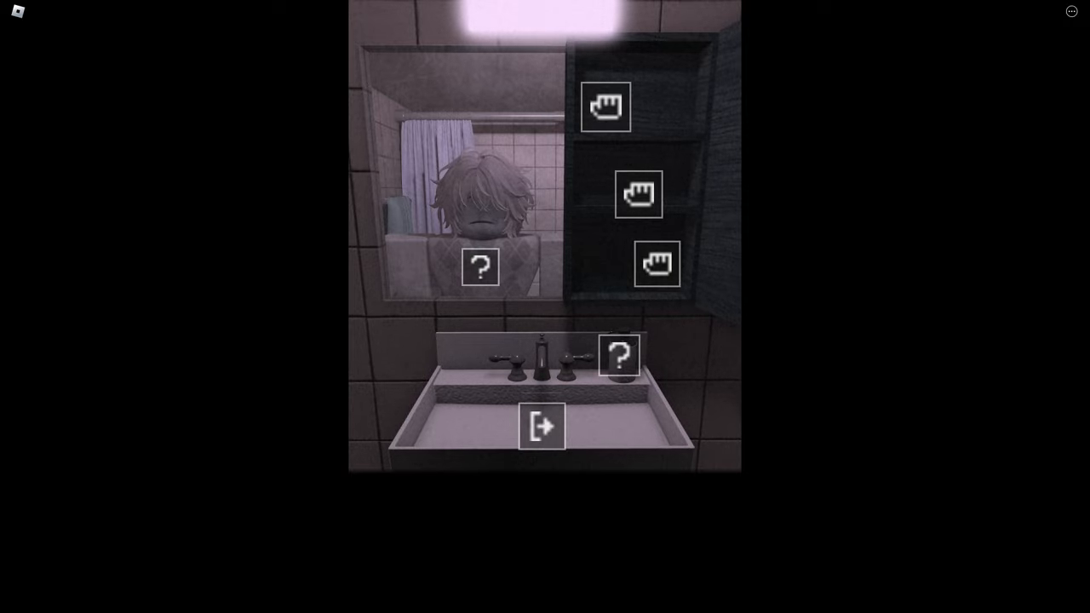
left_click(541, 425)
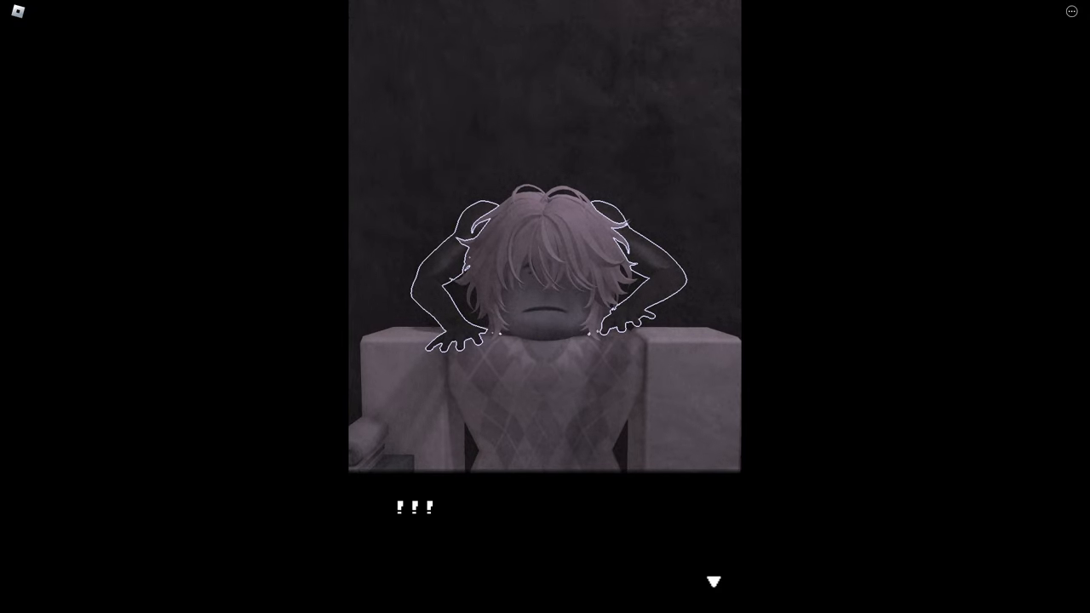
Advance the dialogue through the neck line, the hole line and the collapse warning
left_click(713, 580)
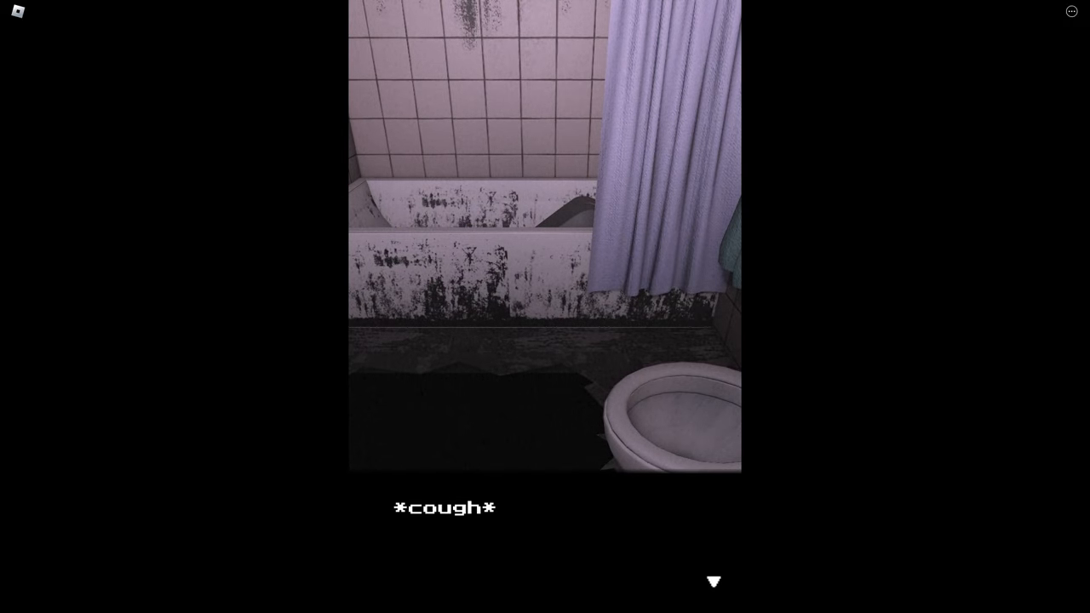
left_click(714, 581)
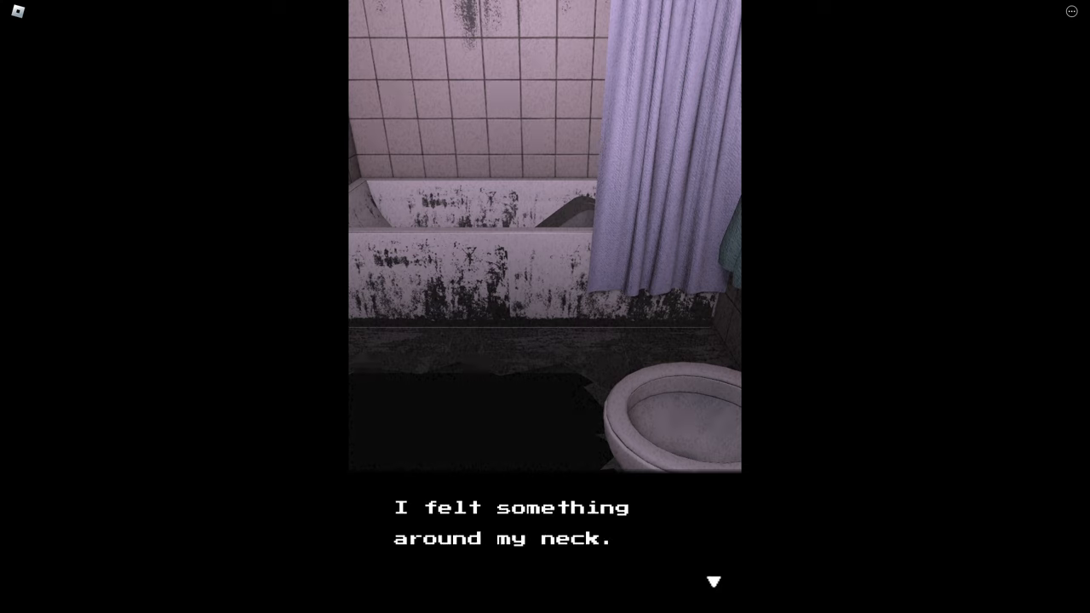
left_click(714, 581)
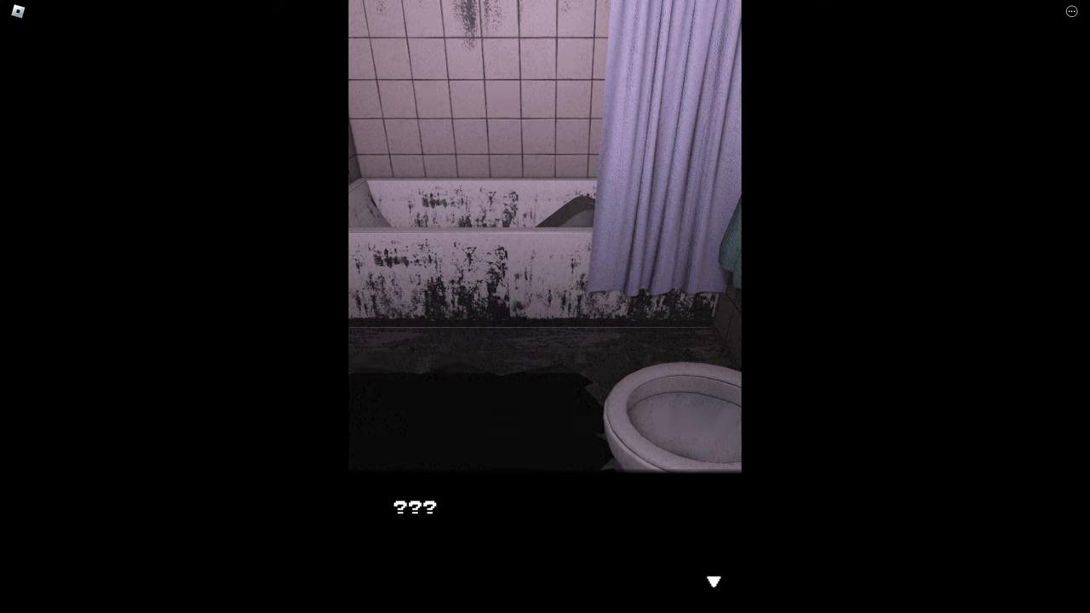
left_click(713, 581)
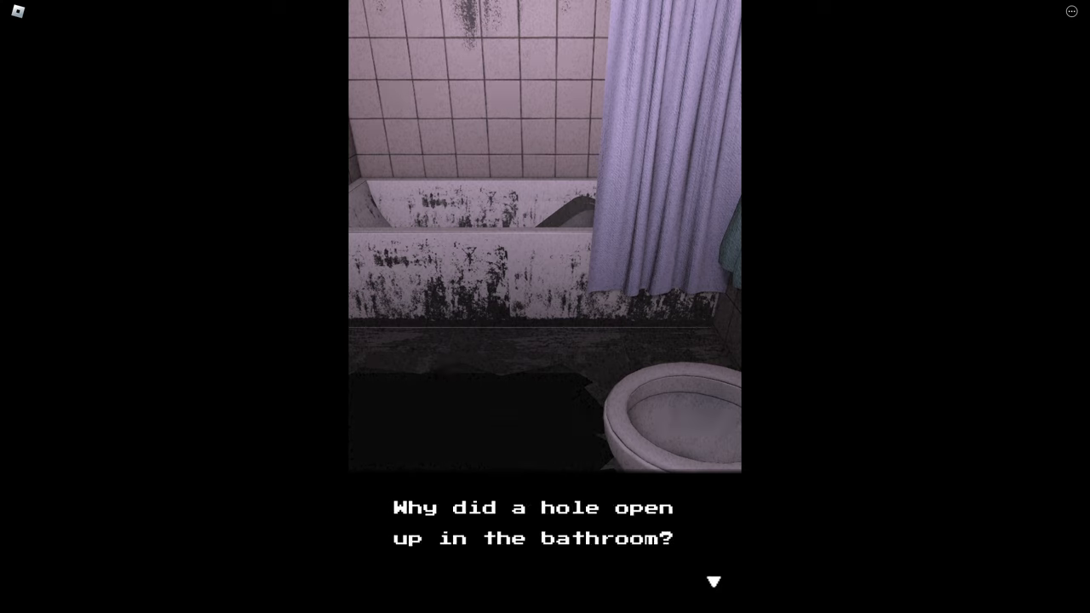
left_click(713, 581)
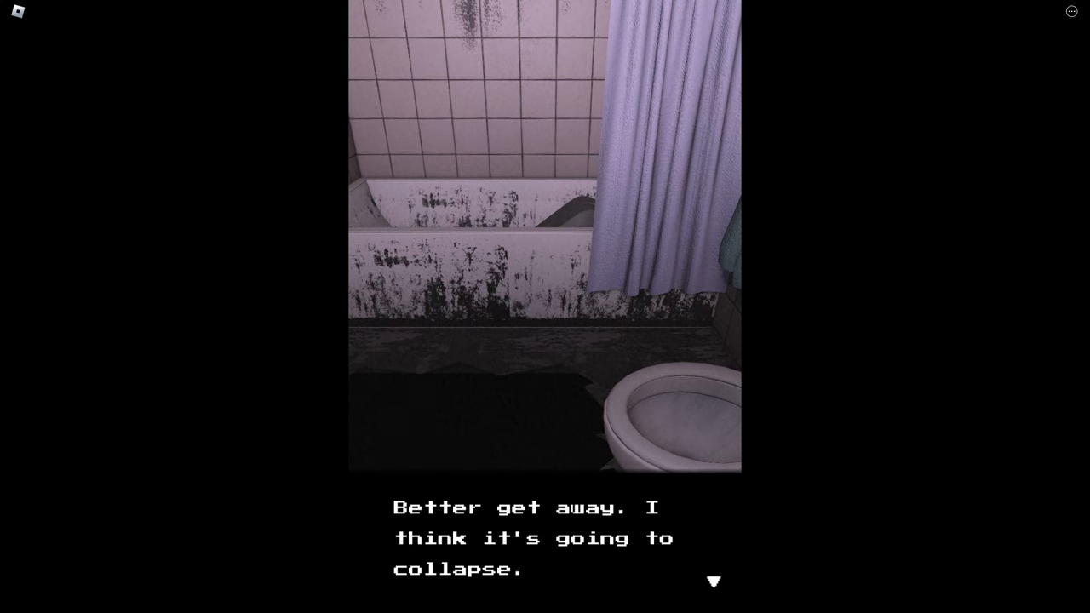
left_click(713, 582)
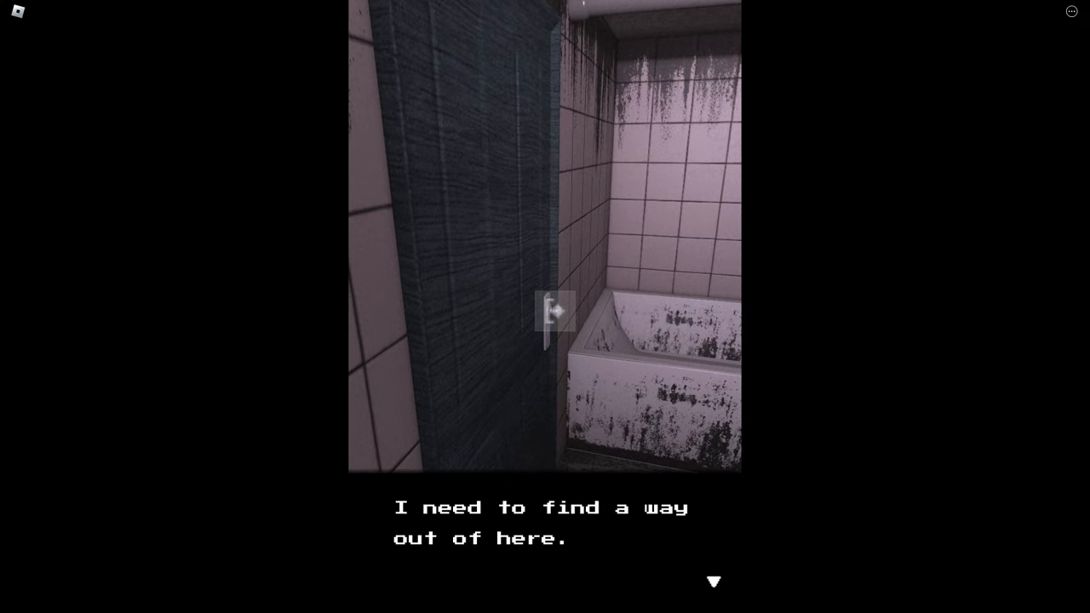
Dismiss the 'find a way out' thought and interact with the spiral-eyed figure
left_click(554, 308)
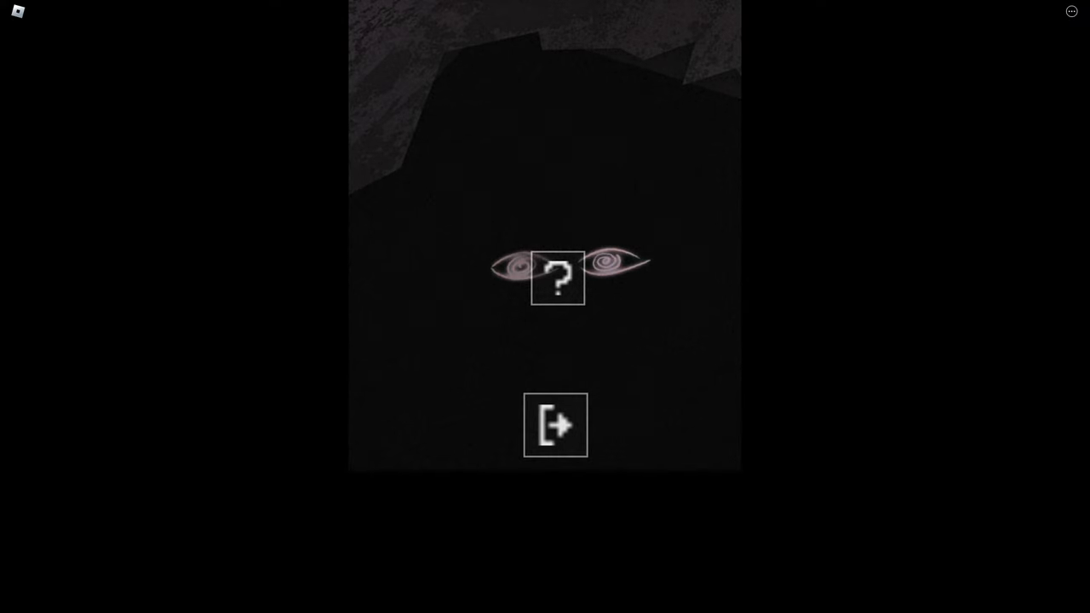
left_click(555, 280)
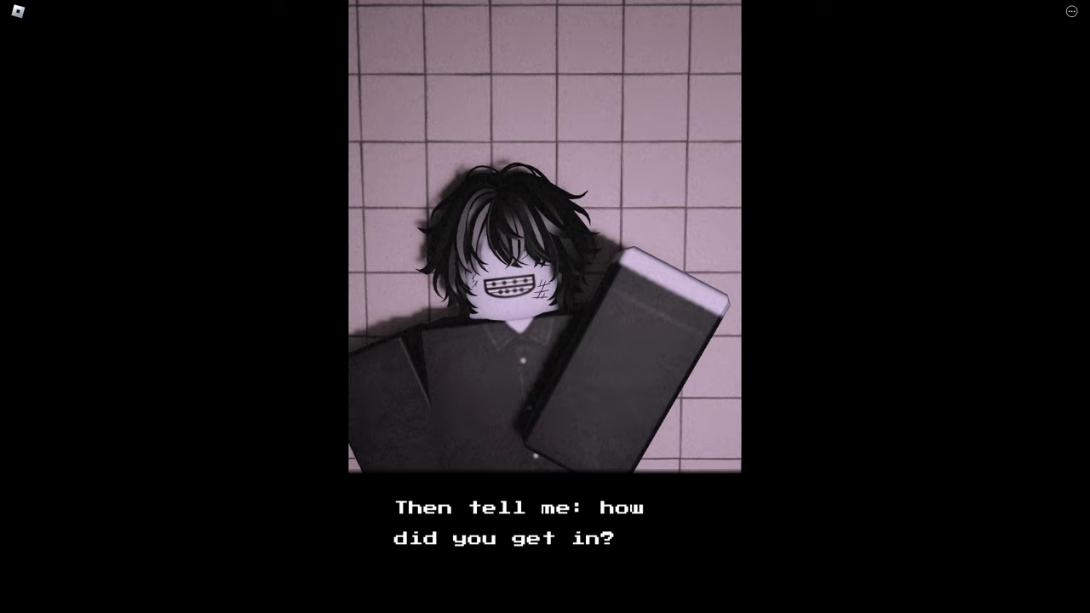
Advance the conversation past 'This is my house!' and the warning about escaping
left_click(545, 521)
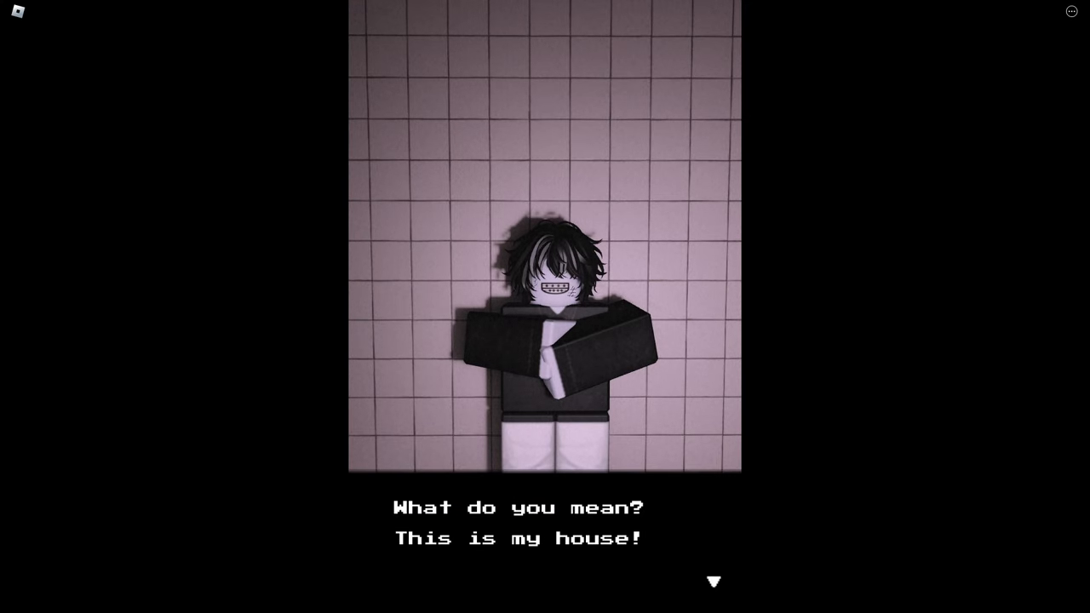
left_click(714, 583)
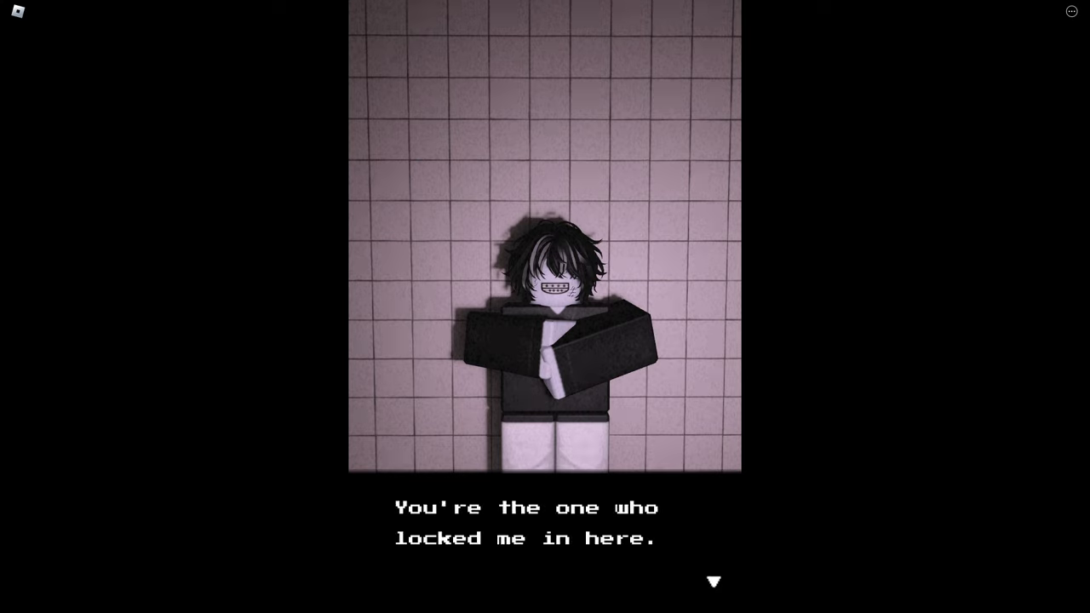
left_click(714, 582)
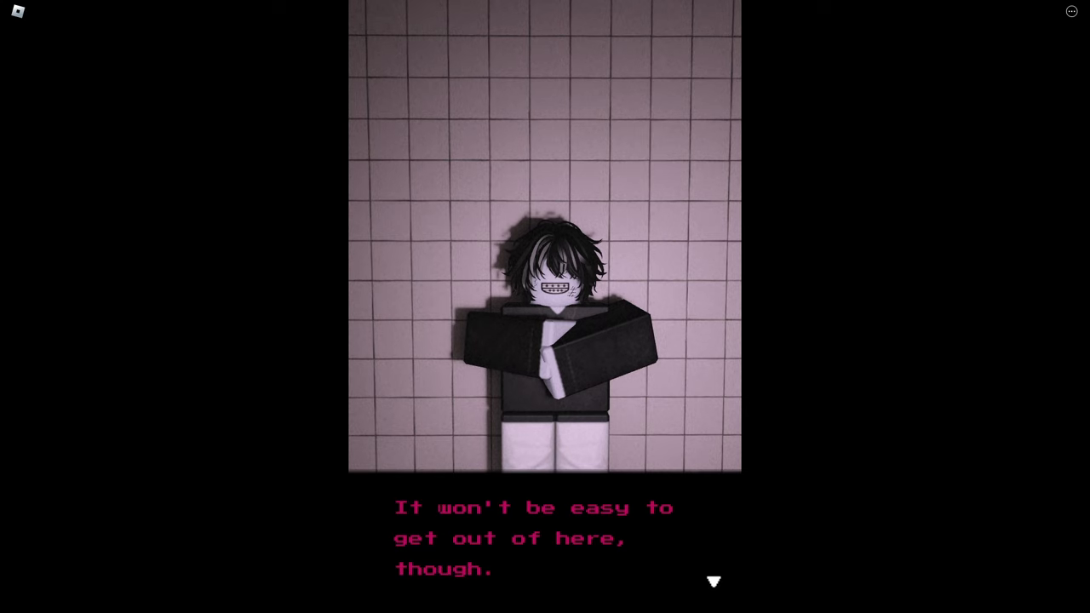
left_click(714, 582)
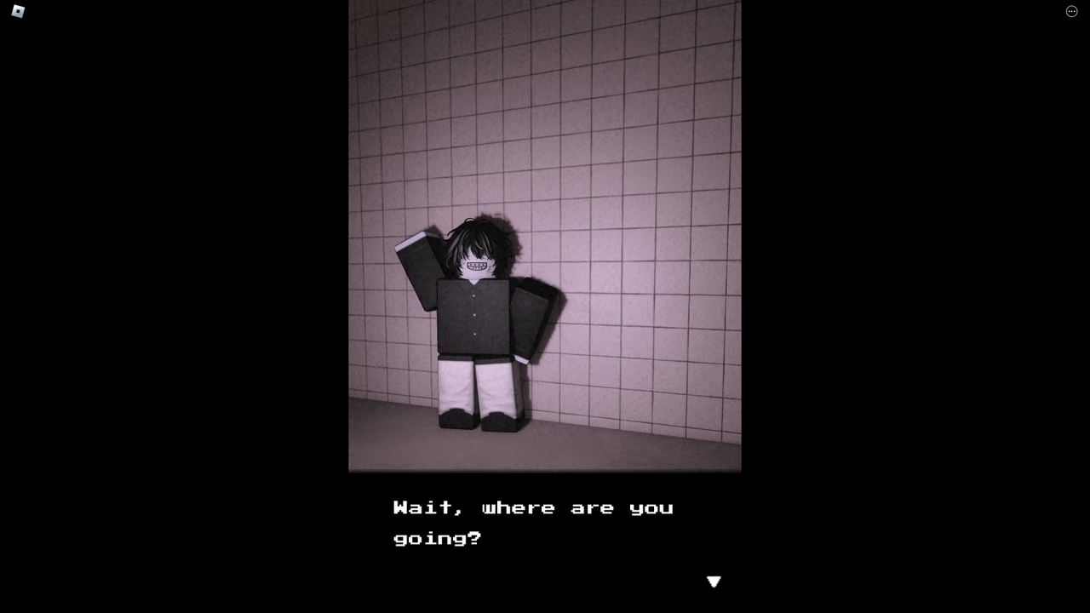
Advance past 'where are you going?' and 'Who...who are you?' to end the conversation
left_click(713, 582)
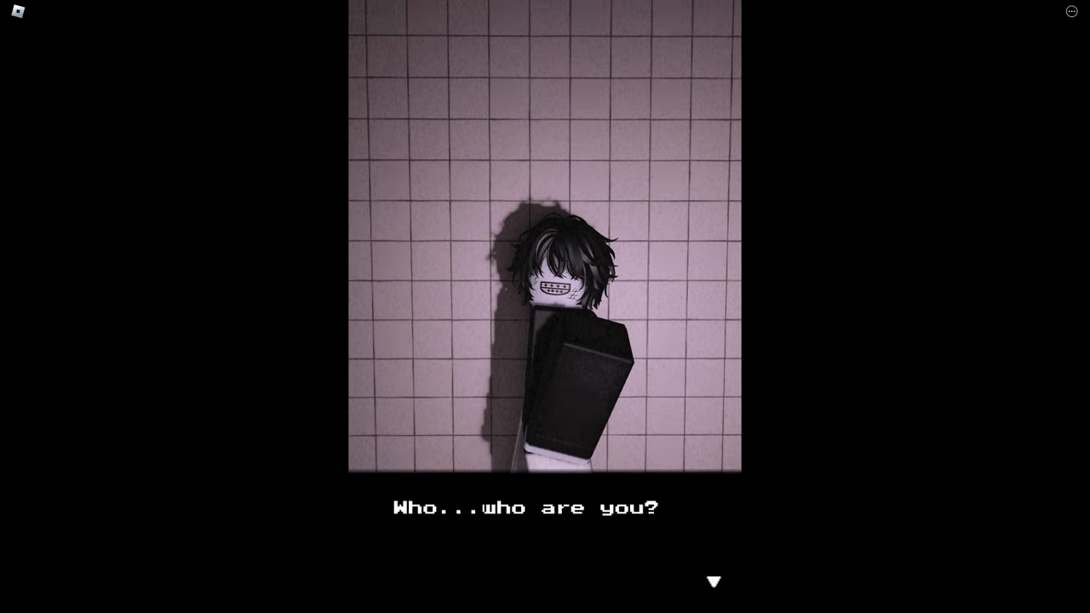
left_click(714, 582)
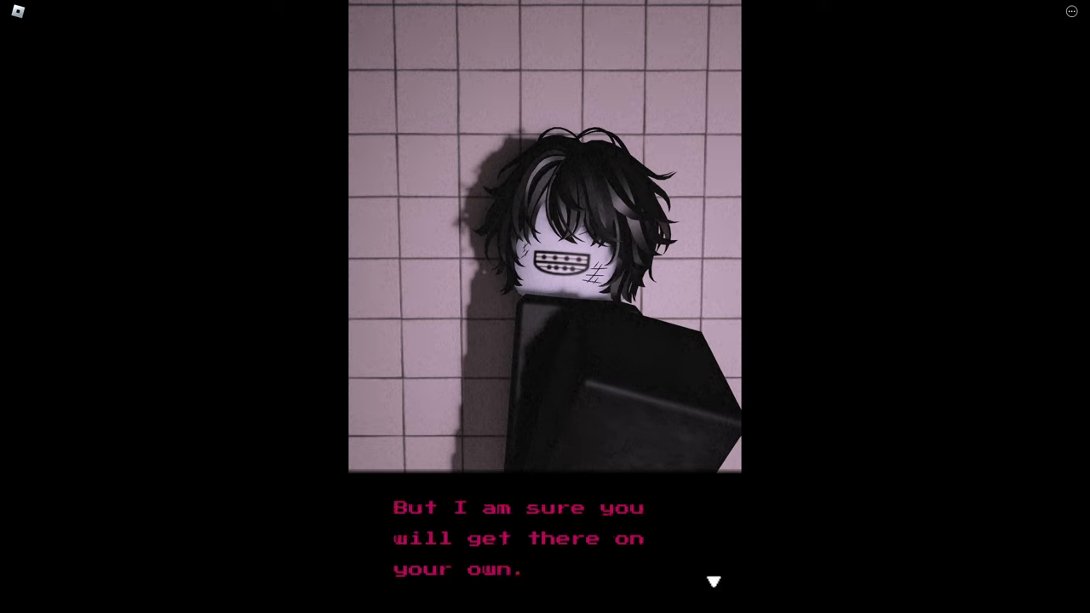
left_click(713, 581)
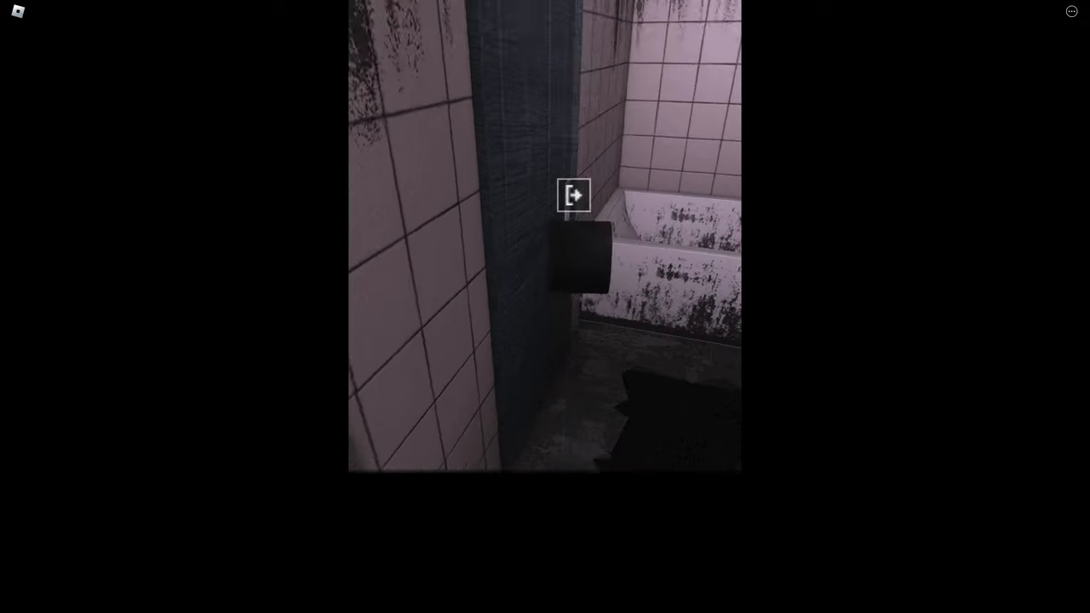
Leave the bathroom through the exit into the dark area of scattered floor slabs
left_click(572, 194)
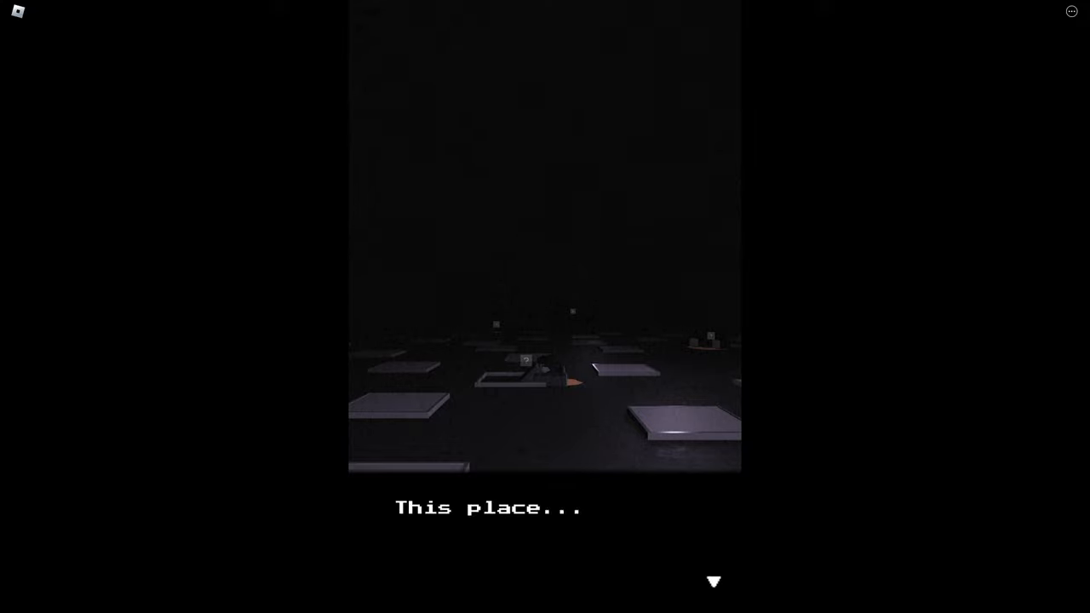
Advance past 'This place...', '...it's terrible...', 'I don't feel well...' and 'What...?'
left_click(714, 583)
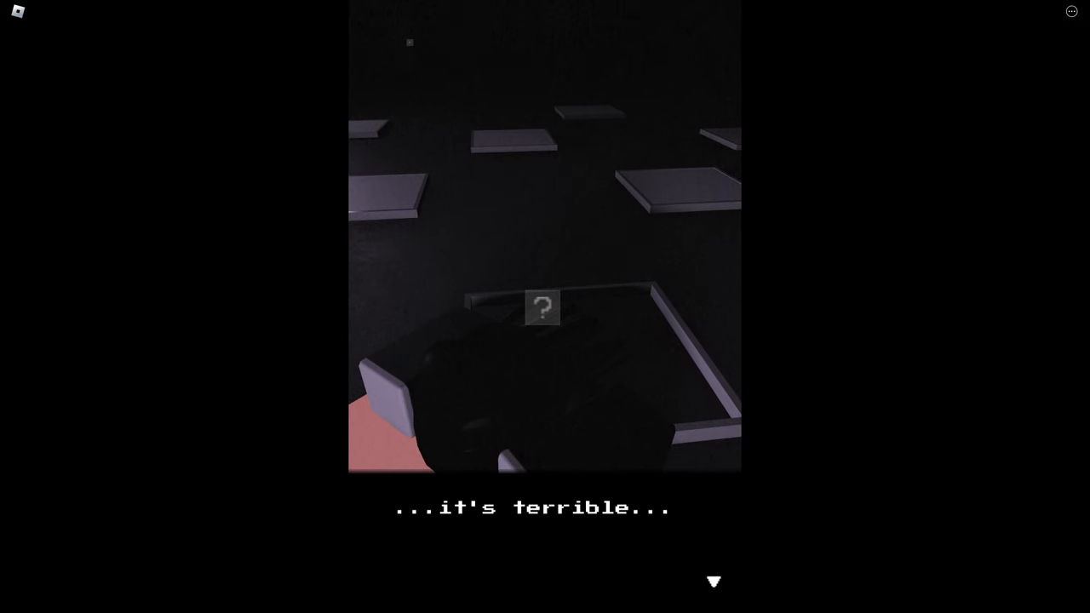
left_click(714, 582)
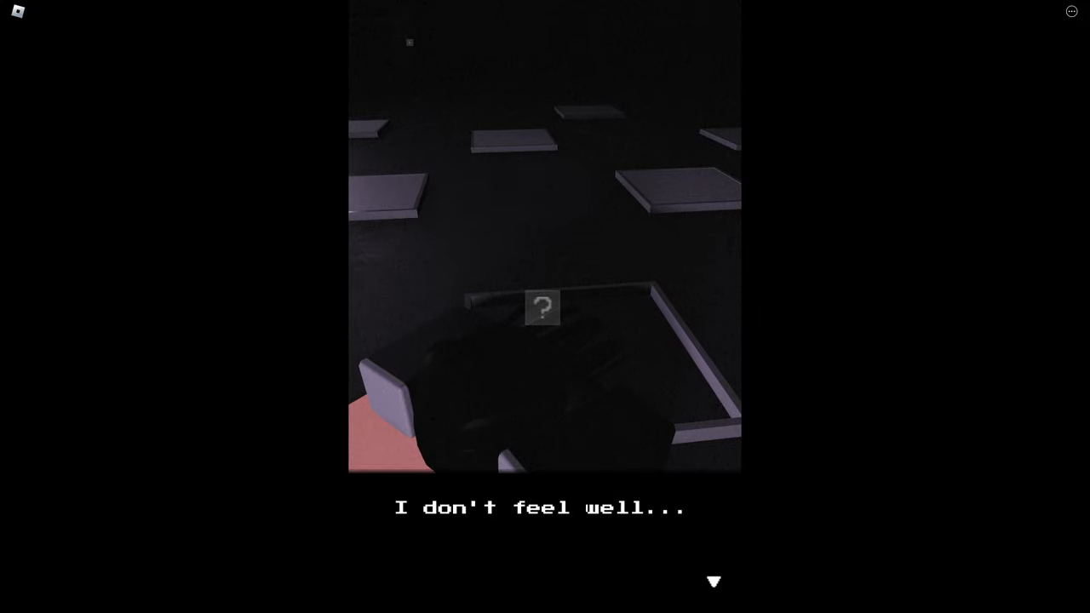
left_click(712, 582)
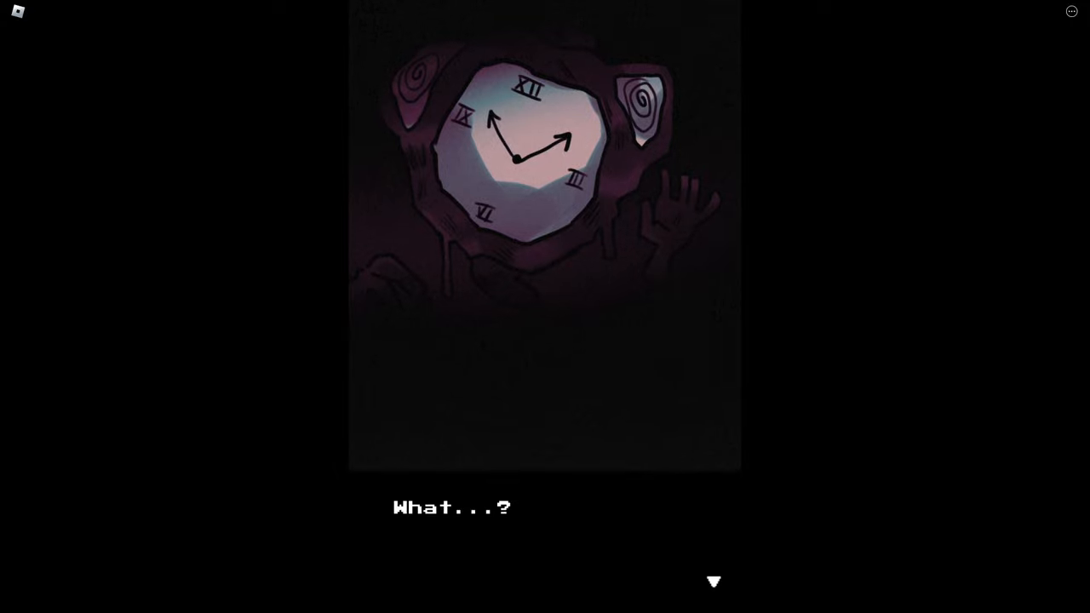
left_click(713, 583)
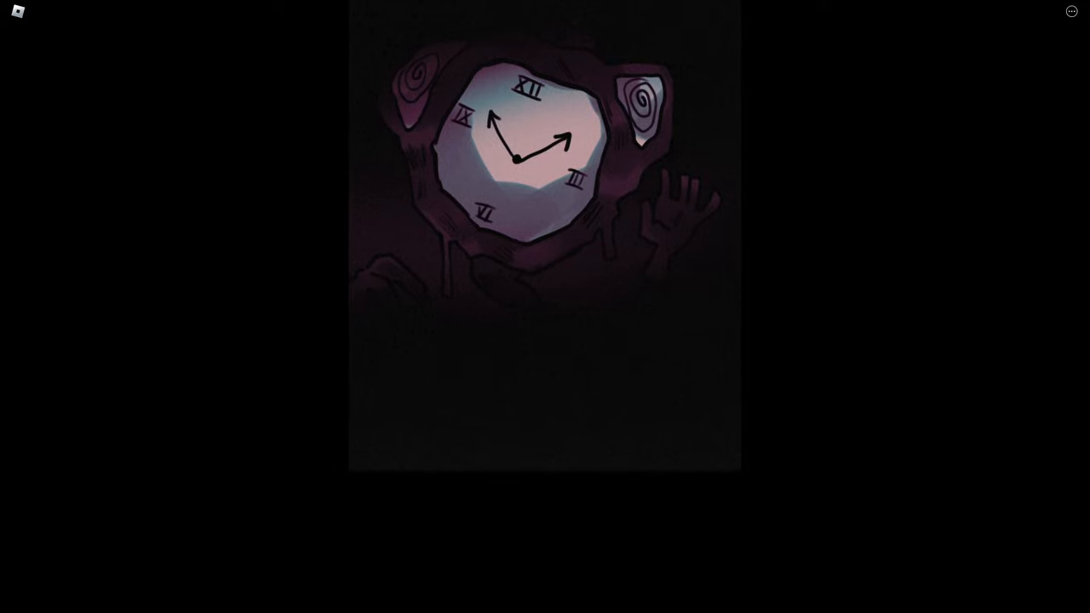